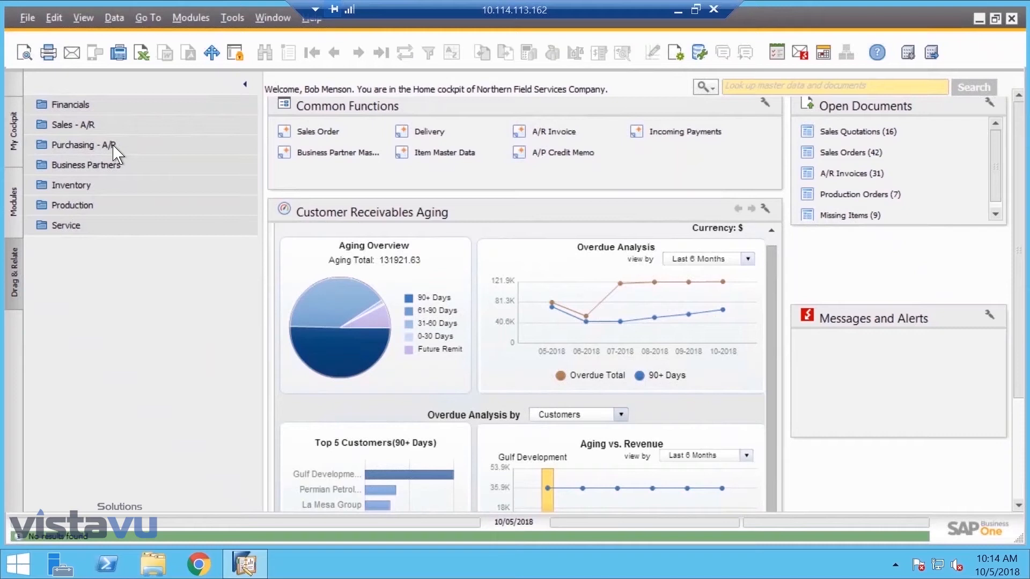
mouse_move(317, 131)
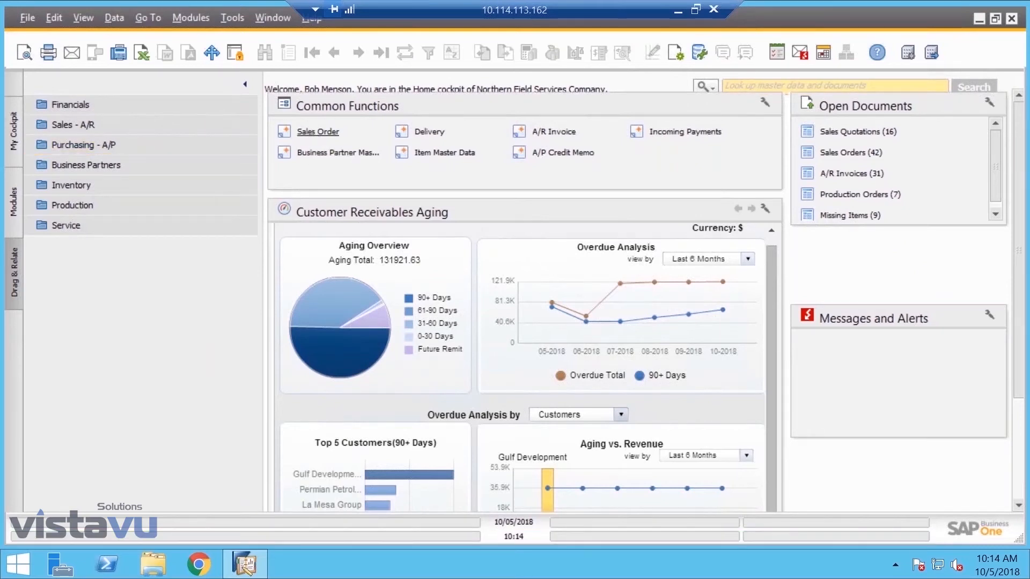
- Start a new sales order for customer Shell, Inc. with delivery date 10/05/2018
click(318, 131)
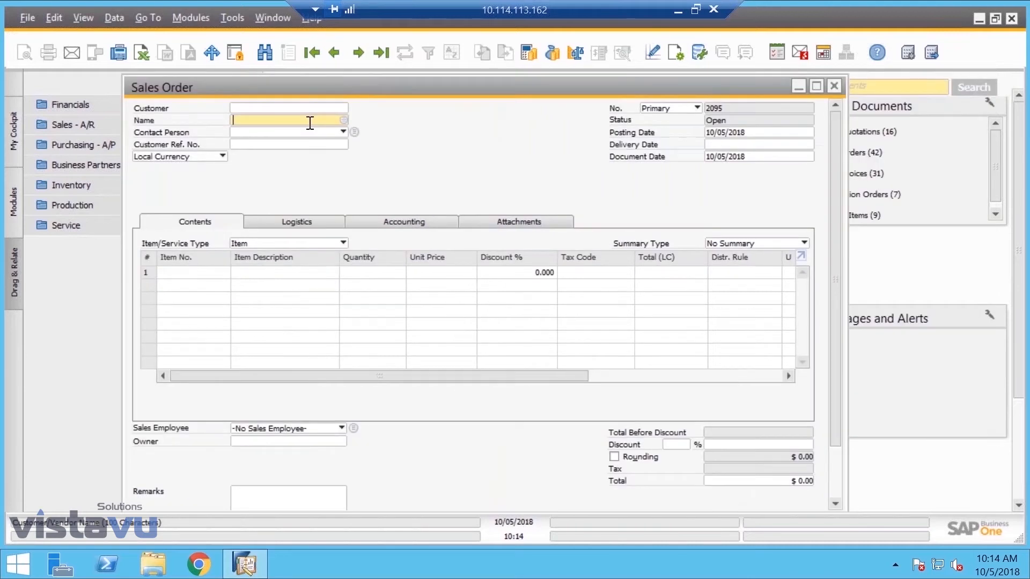
text(shell, Inc.)
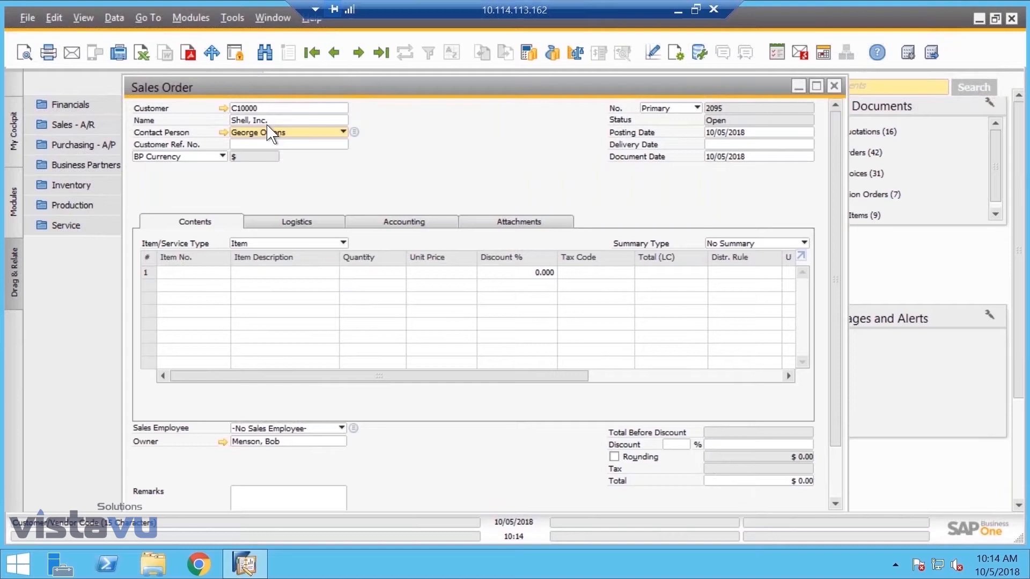
click(287, 119)
text(10/05/2018)
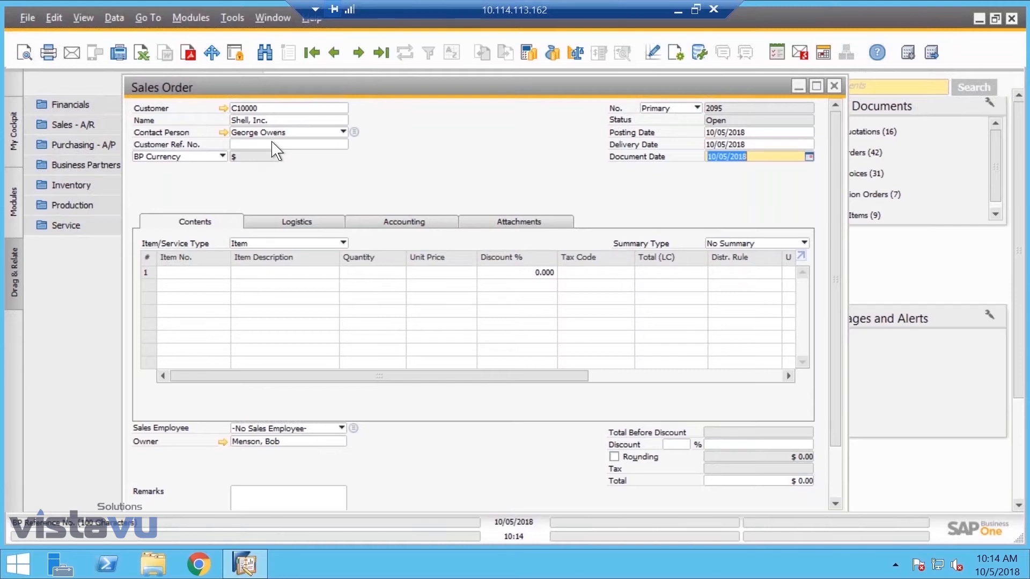
click(288, 144)
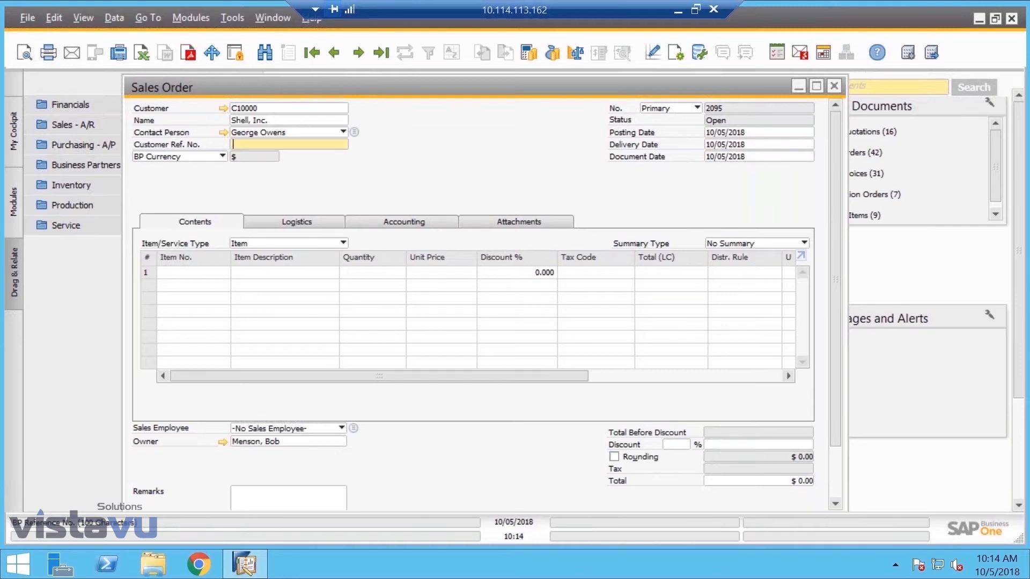
text(18)
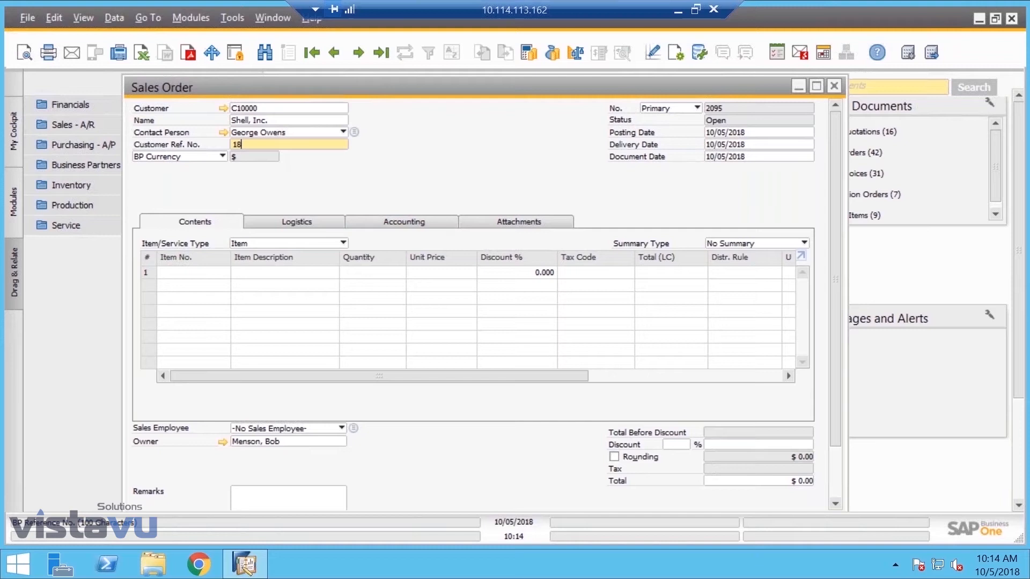
text(1005)
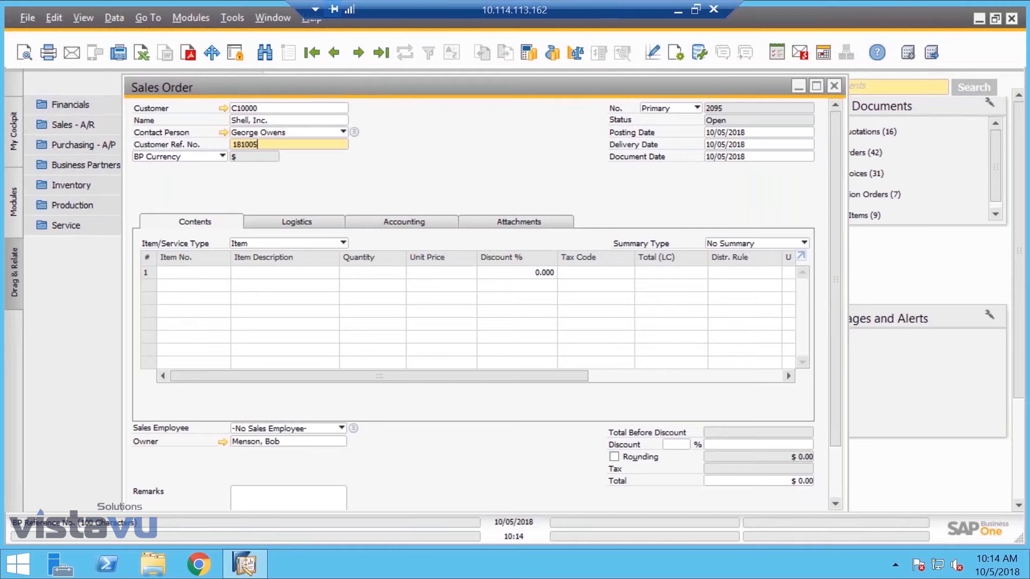
text(001)
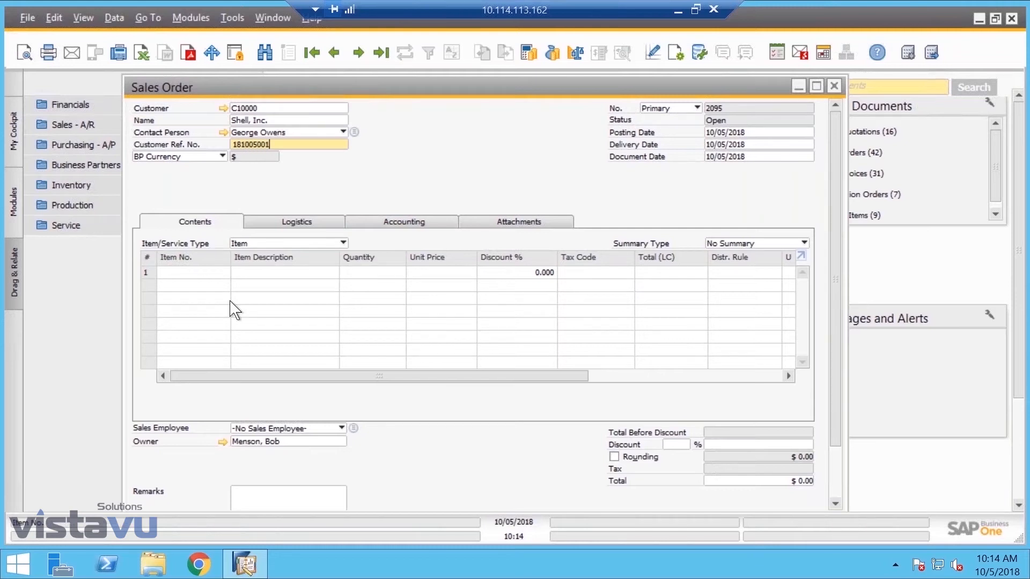
- Add items 400000 Line pipe, 400001 Fitting 6" 3000psi and 400003 Filter as order lines, totalling $245.63
click(194, 272)
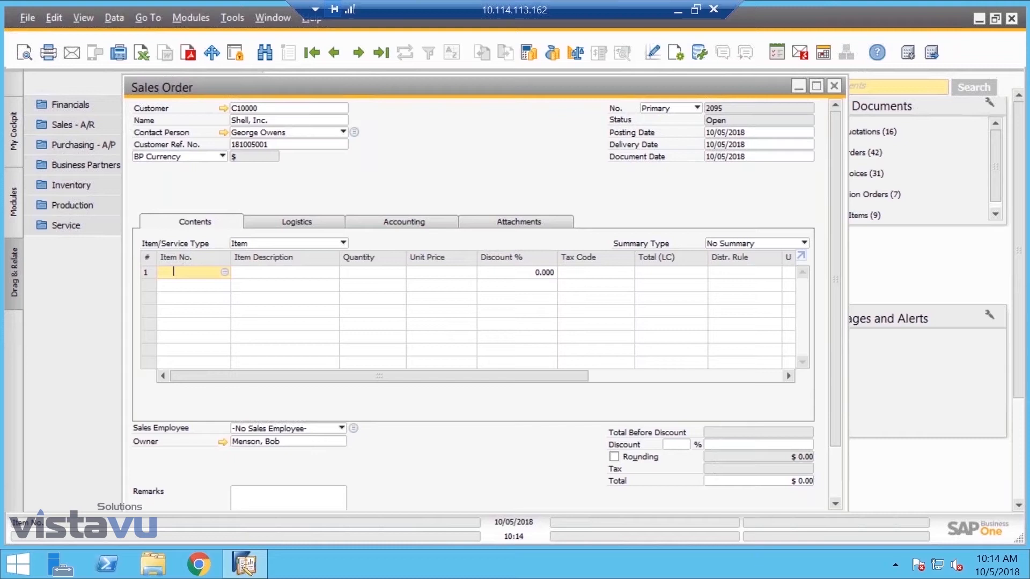
text(4000)
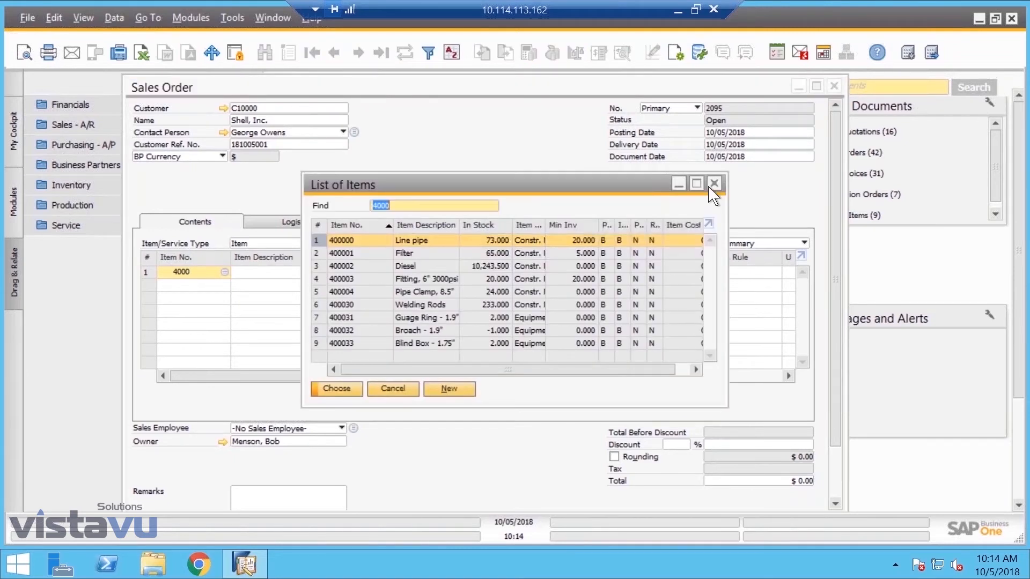
mouse_move(727, 222)
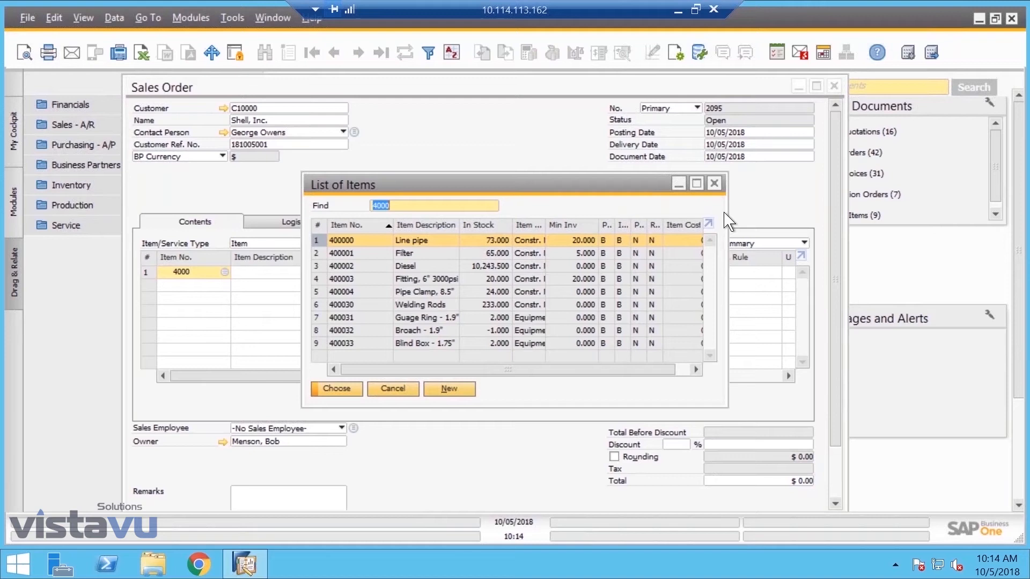
mouse_move(452, 281)
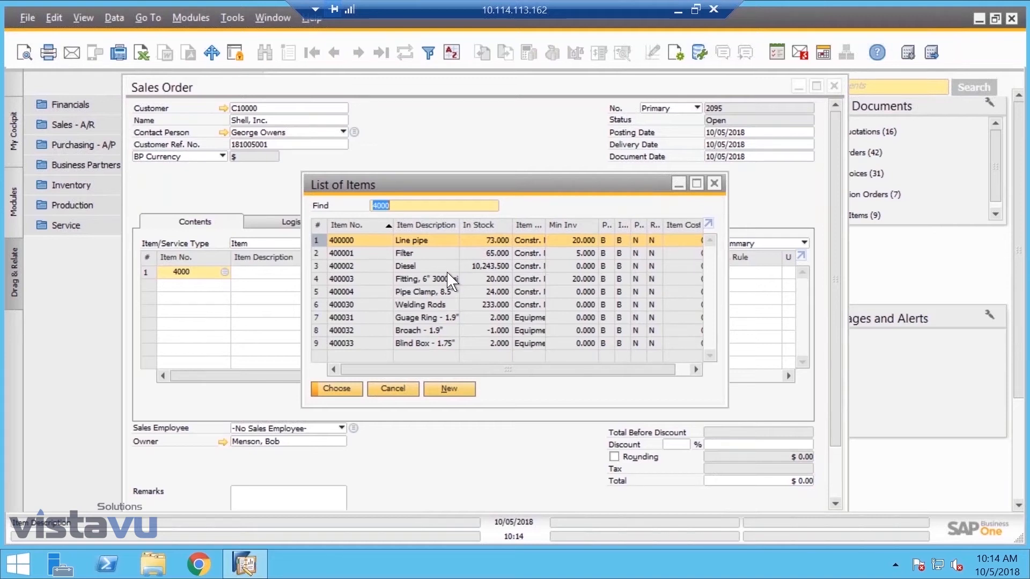
click(425, 279)
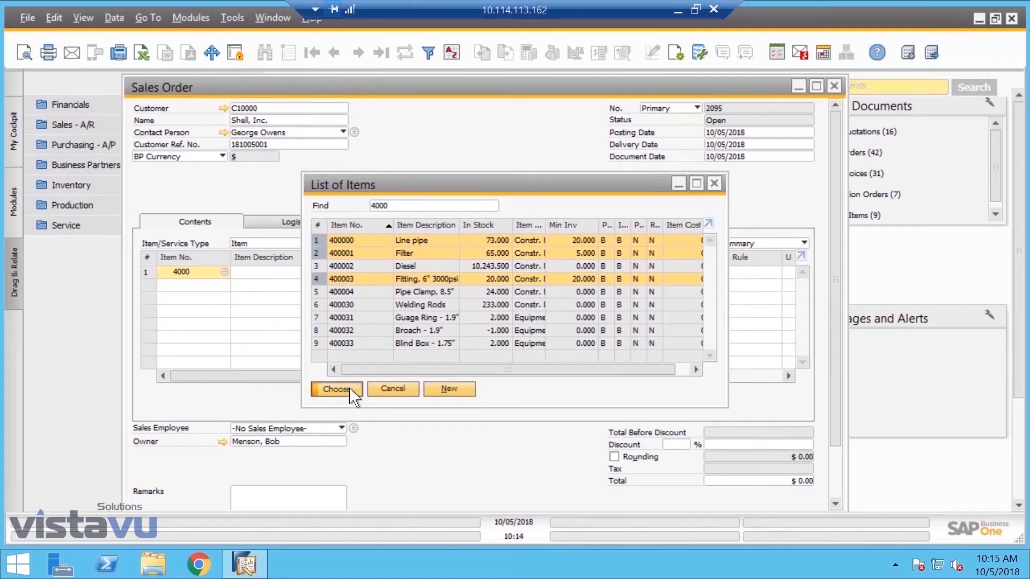
click(336, 389)
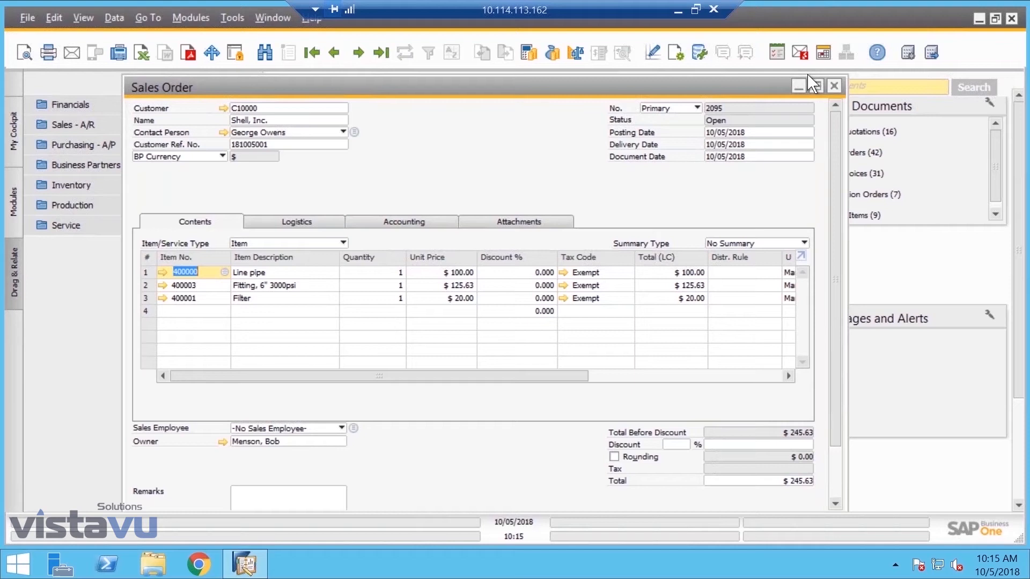
- Make the Type column visible in the order's item table via Form Settings
click(817, 86)
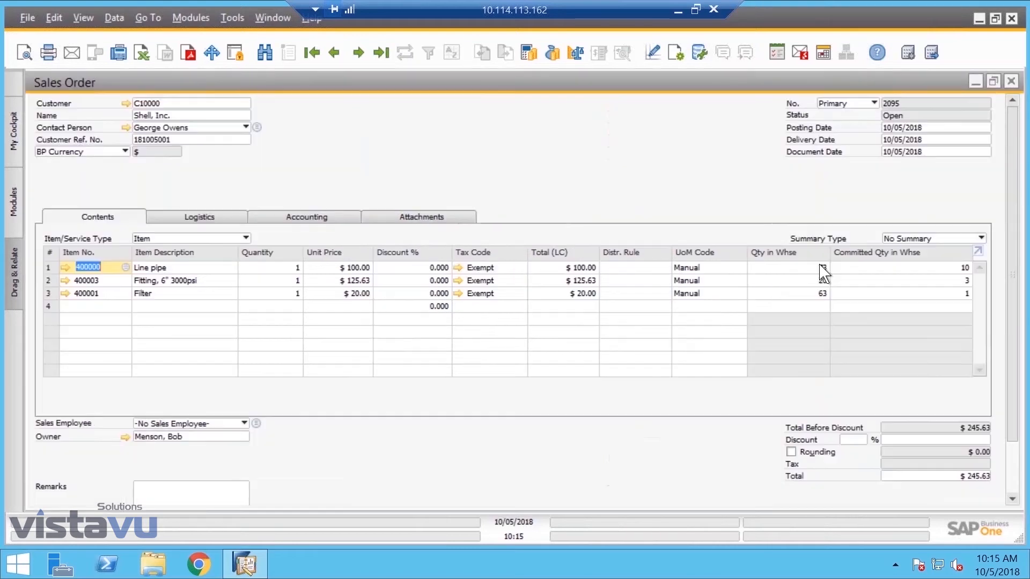
mouse_move(904, 283)
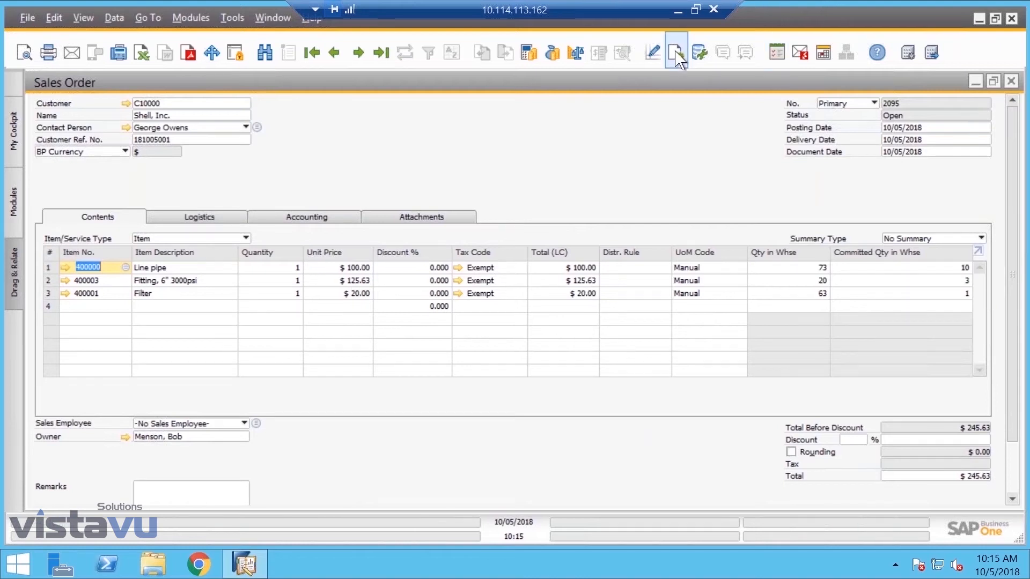
click(677, 53)
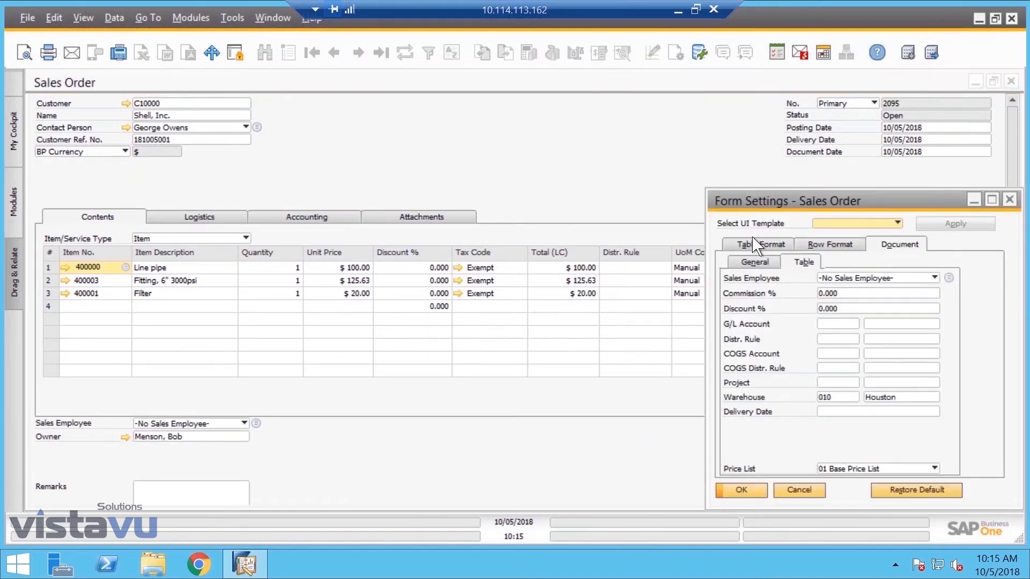
click(759, 244)
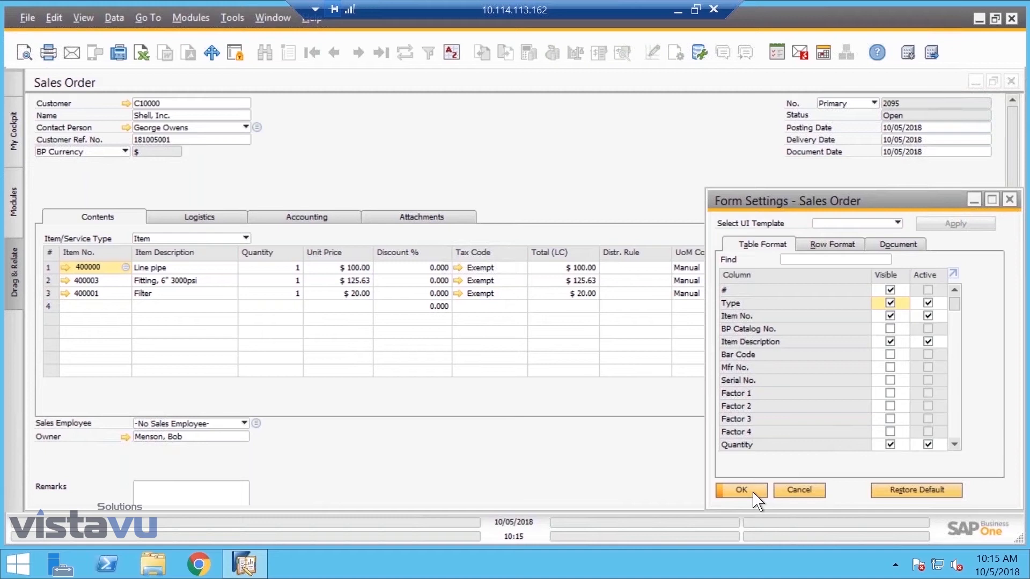
click(740, 490)
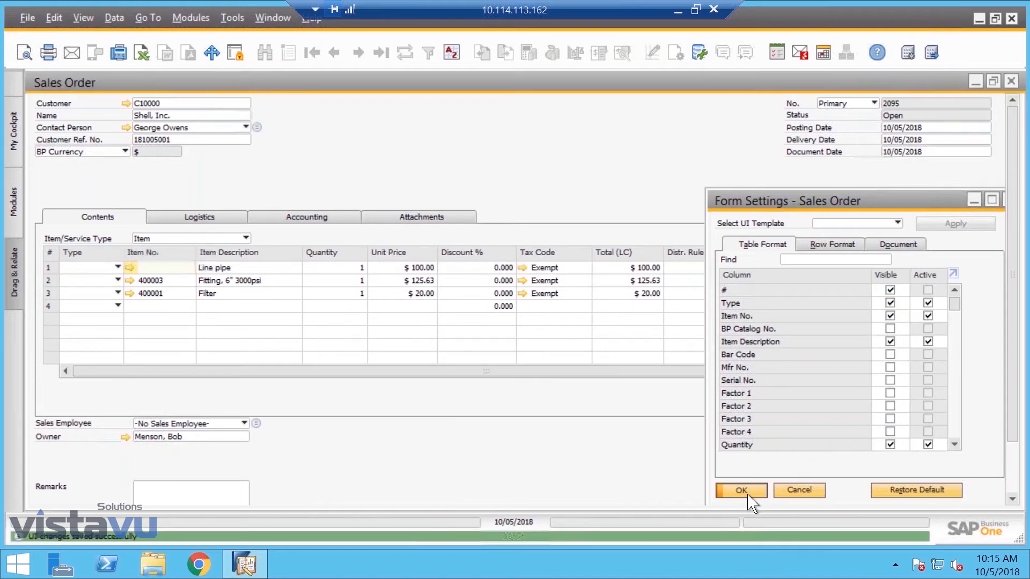
click(742, 490)
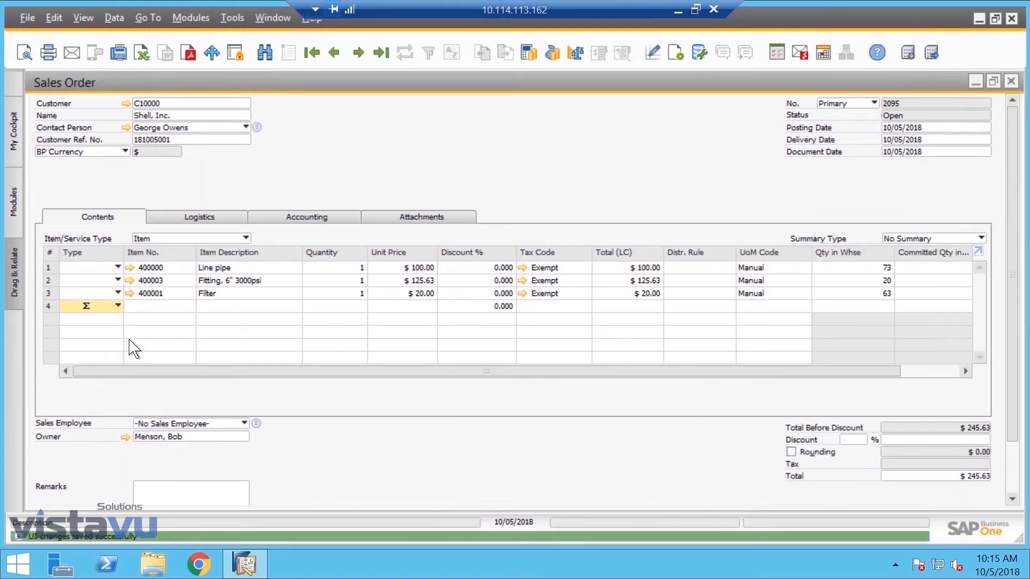
- Add a $245.63 subtotal line and a text line reading 'Thank you for the order.'
click(119, 306)
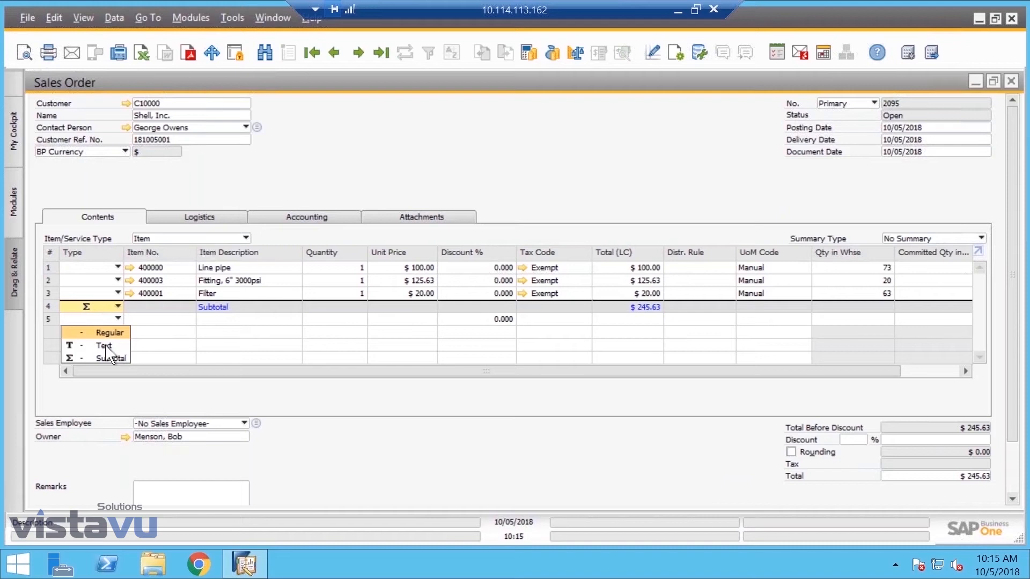
click(103, 345)
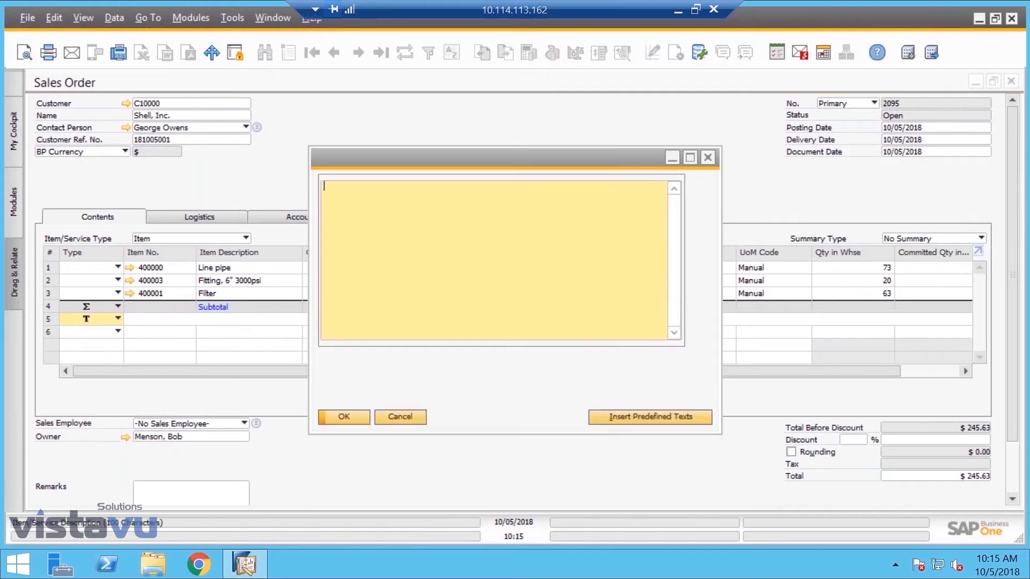
click(650, 416)
text(Thank)
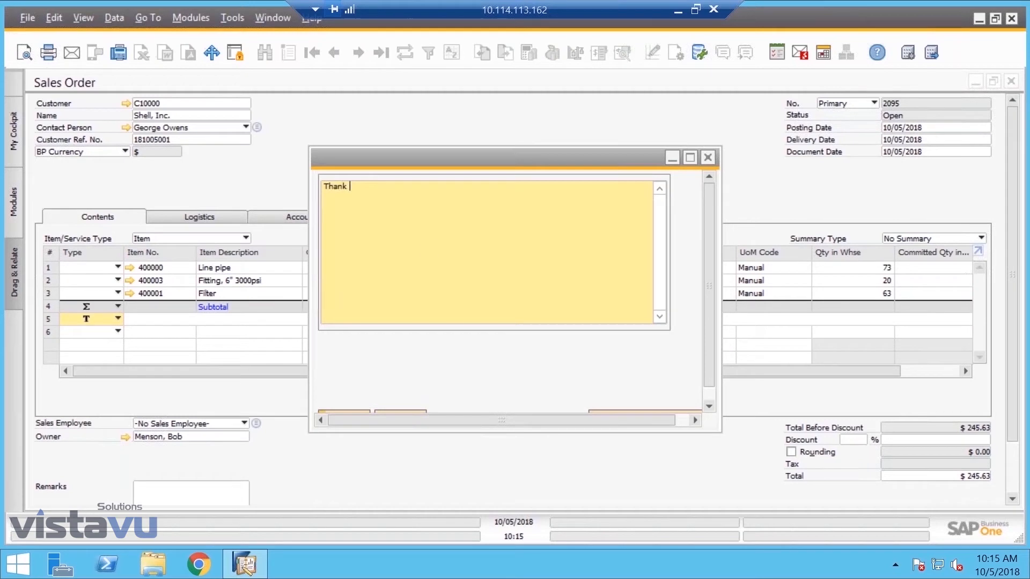
text(you fo)
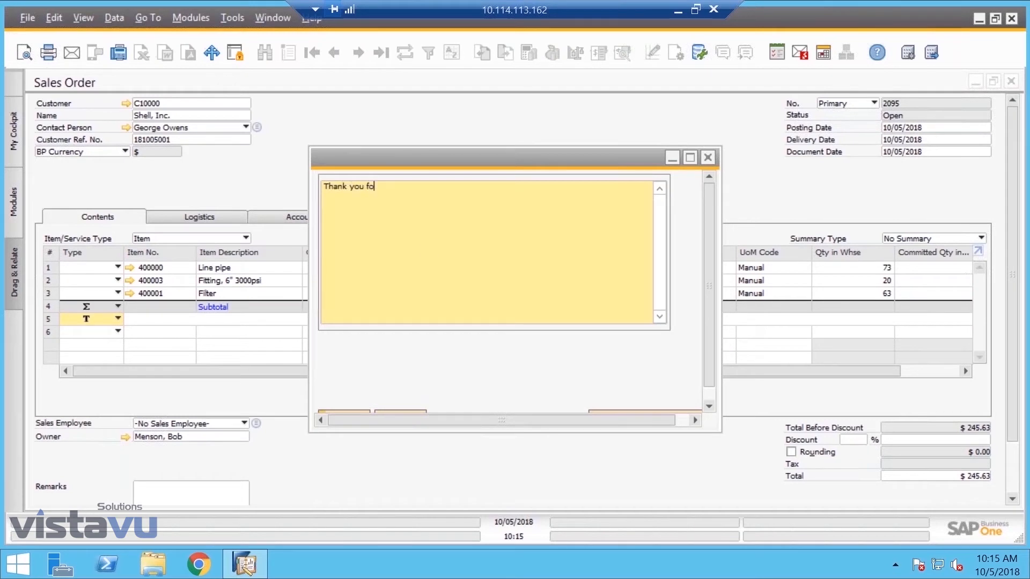
text(r the order.)
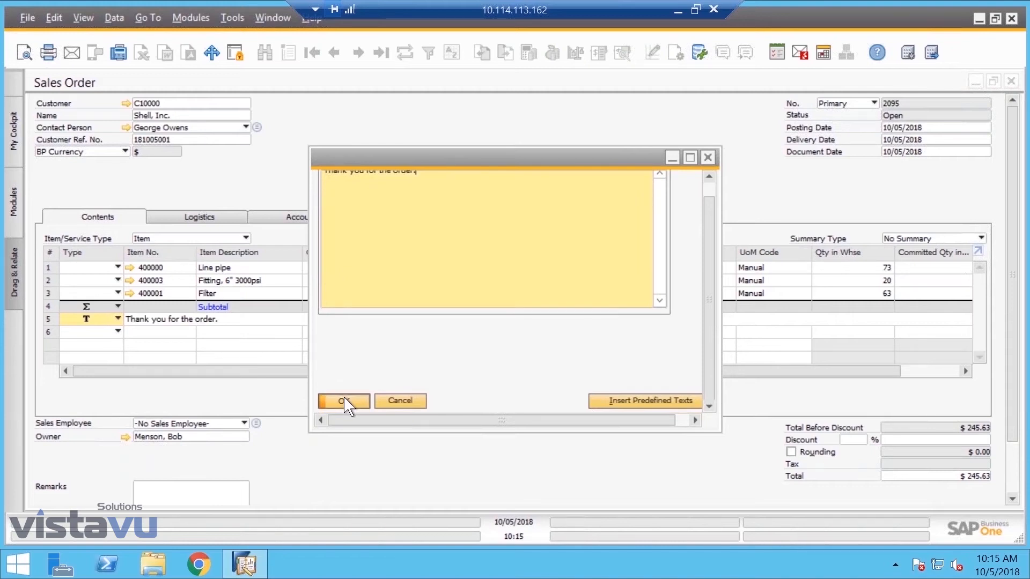
click(343, 400)
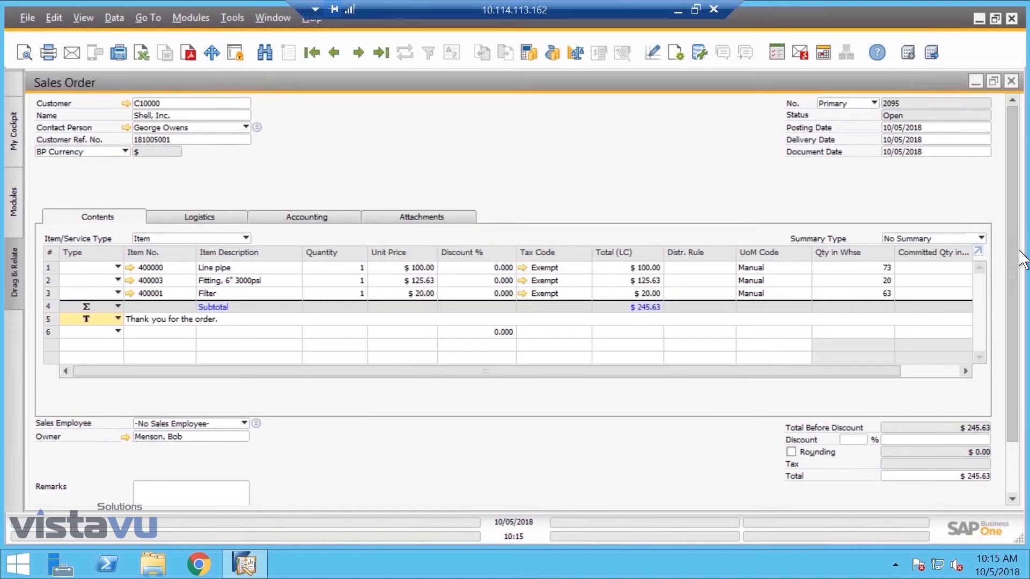
scroll(down, 3)
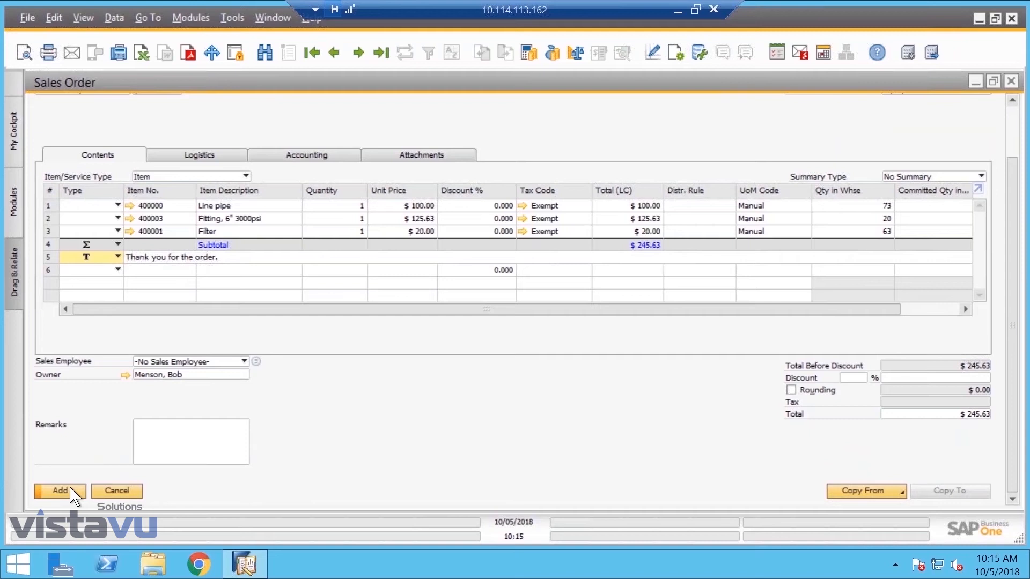
click(58, 490)
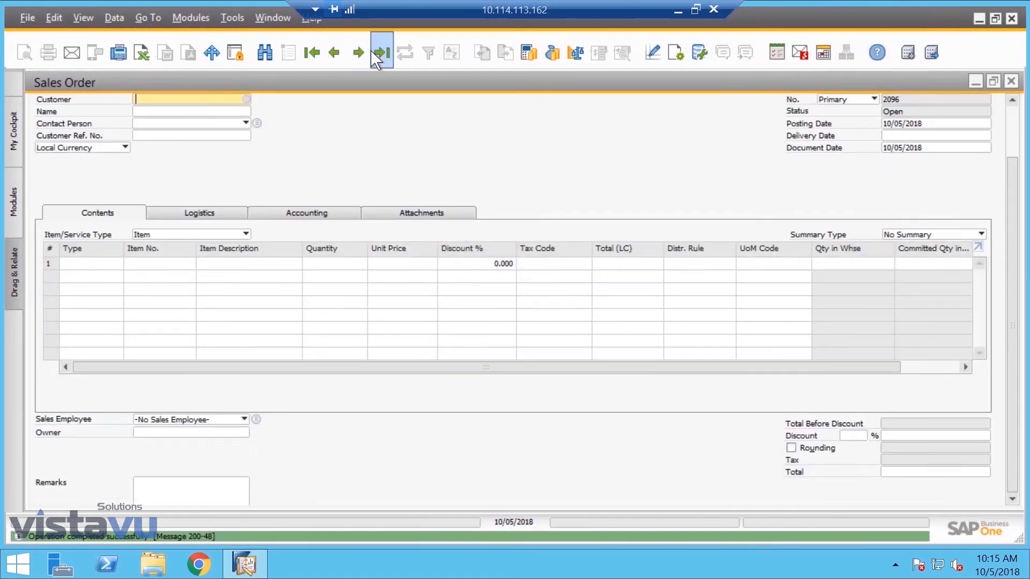
click(381, 51)
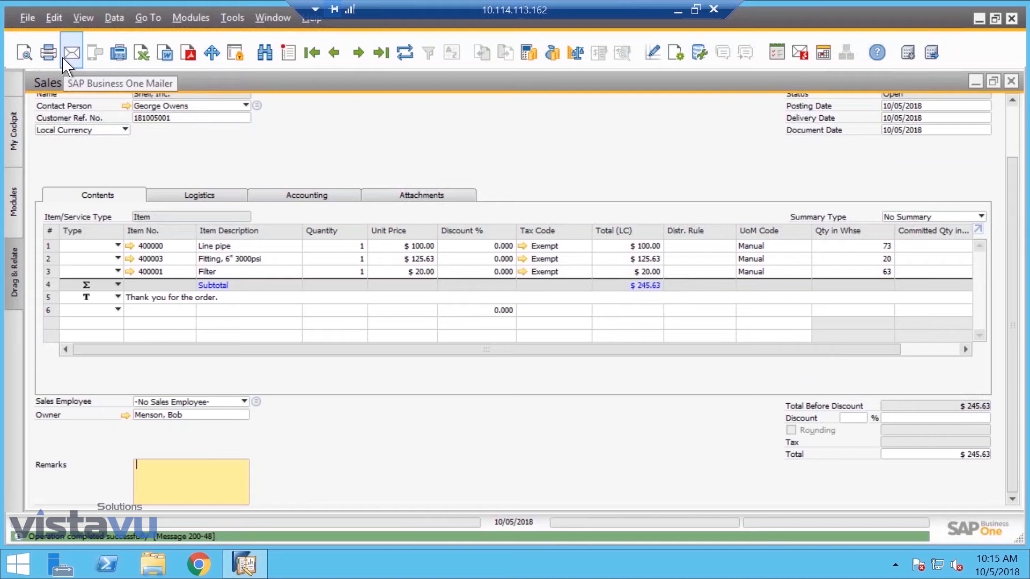
mouse_move(47, 52)
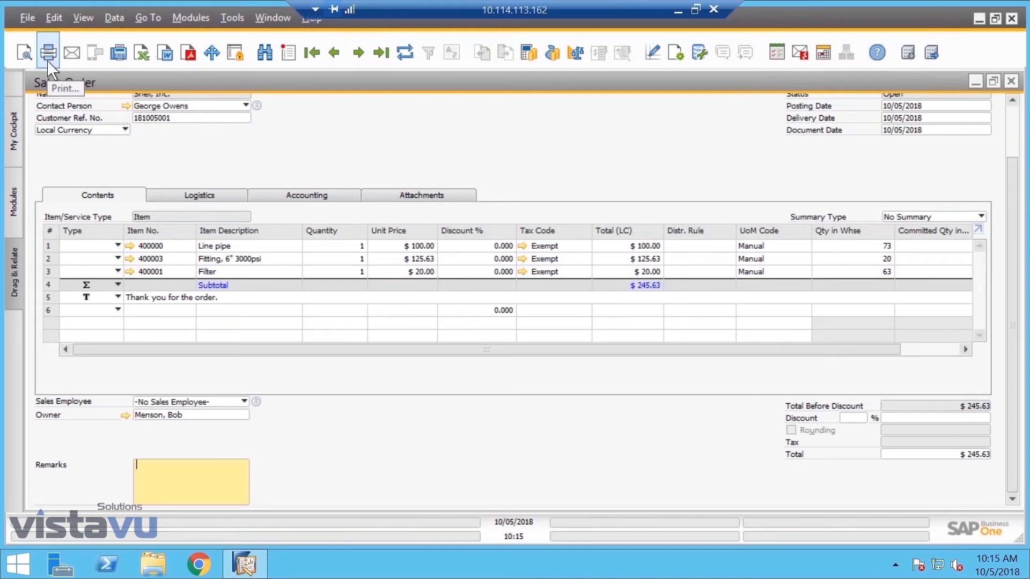
mouse_move(118, 51)
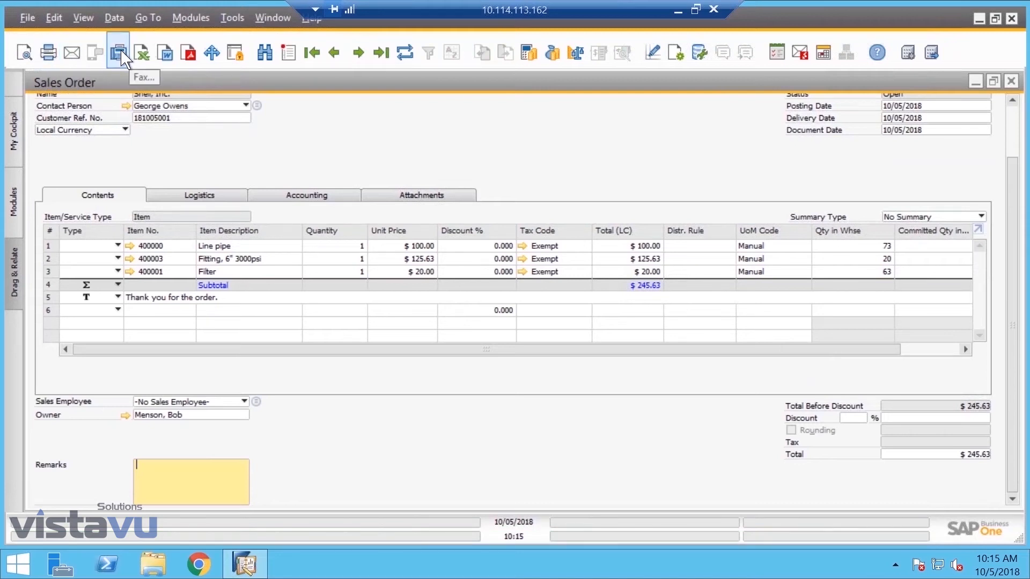
mouse_move(258, 425)
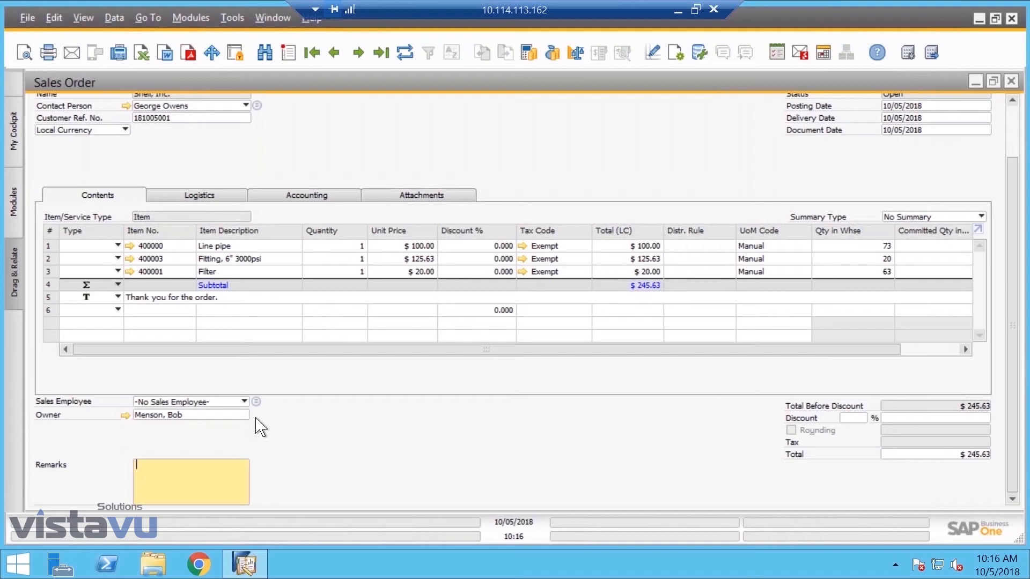
mouse_move(1022, 463)
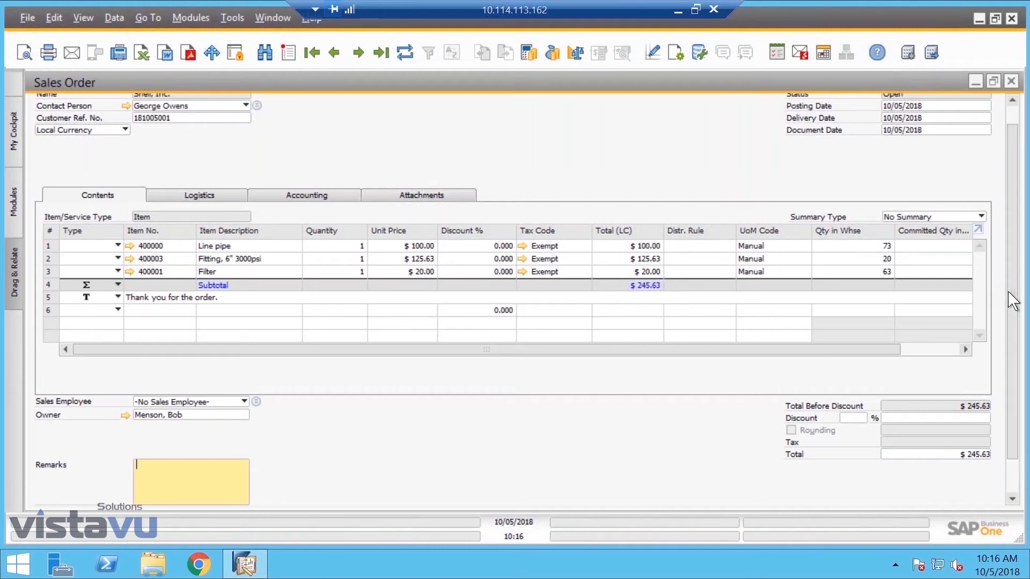
click(949, 490)
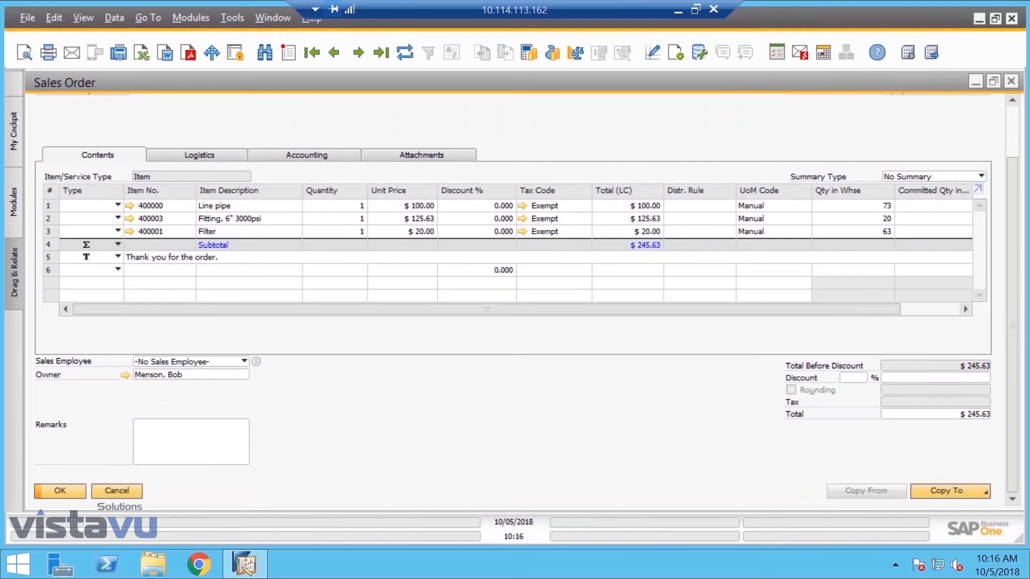
- Copy the sales order to a delivery and review its Logistics, Accounting and Attachments details
click(948, 490)
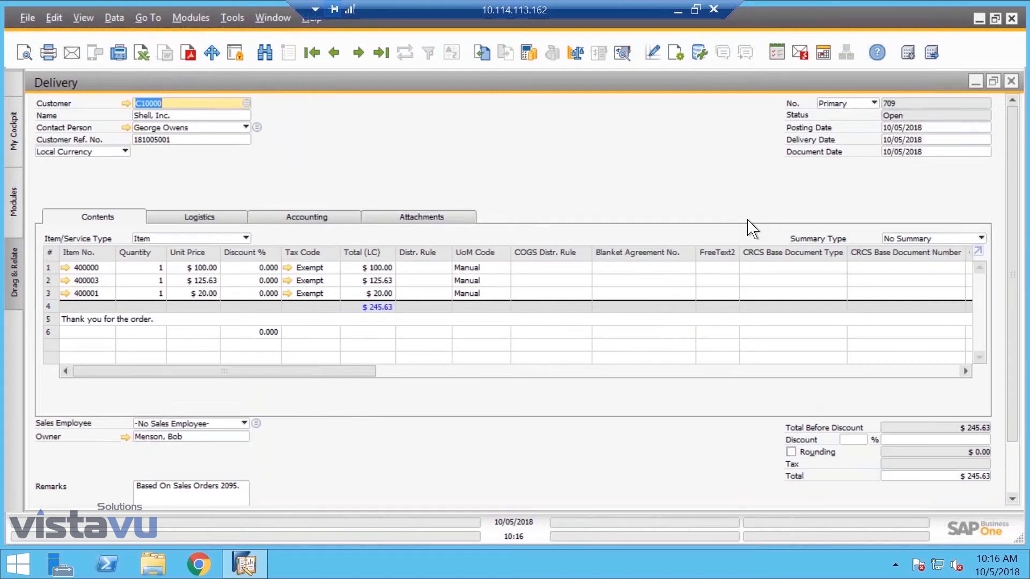
mouse_move(329, 162)
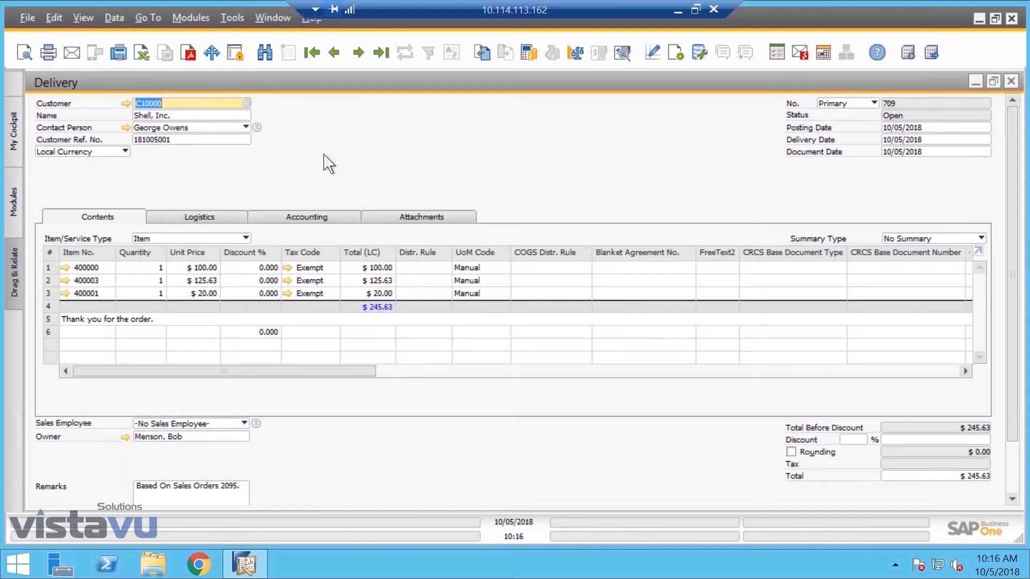
mouse_move(108, 75)
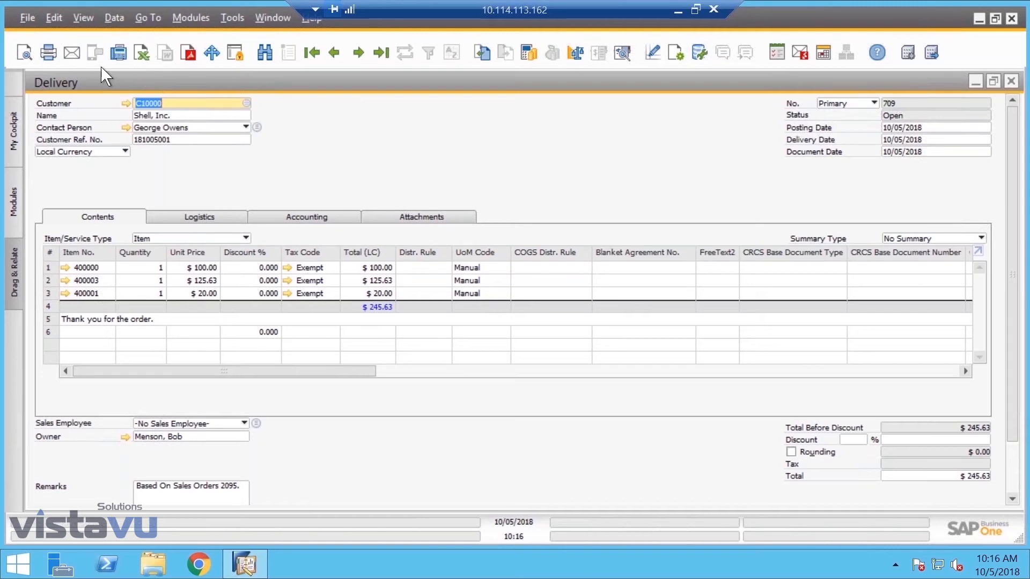
mouse_move(148, 236)
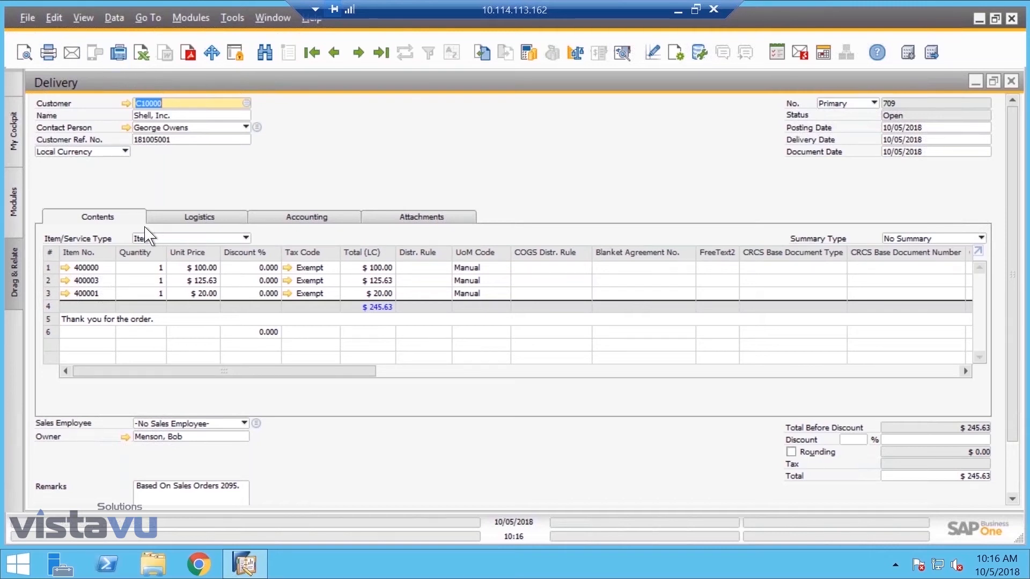
click(200, 217)
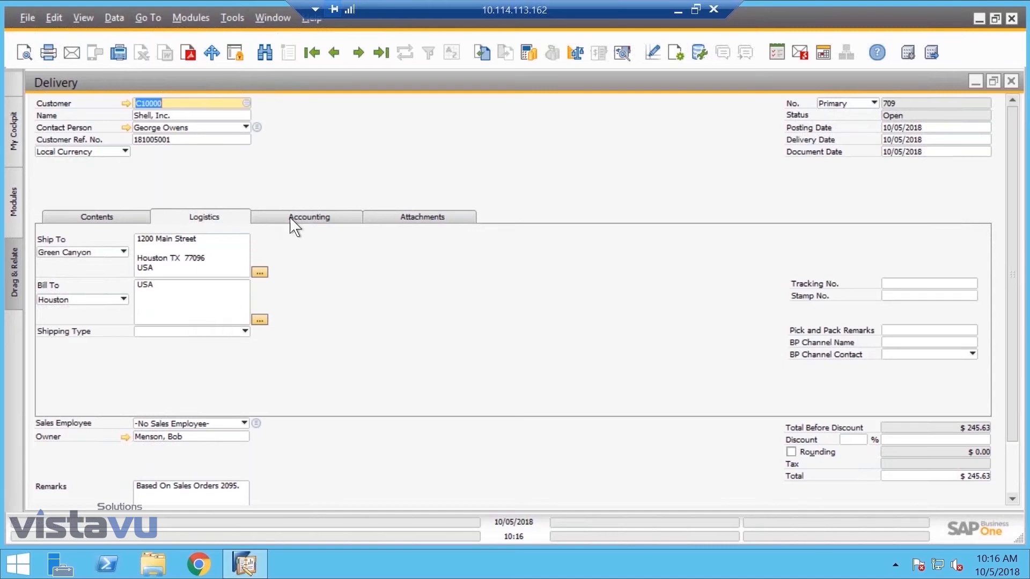
click(309, 217)
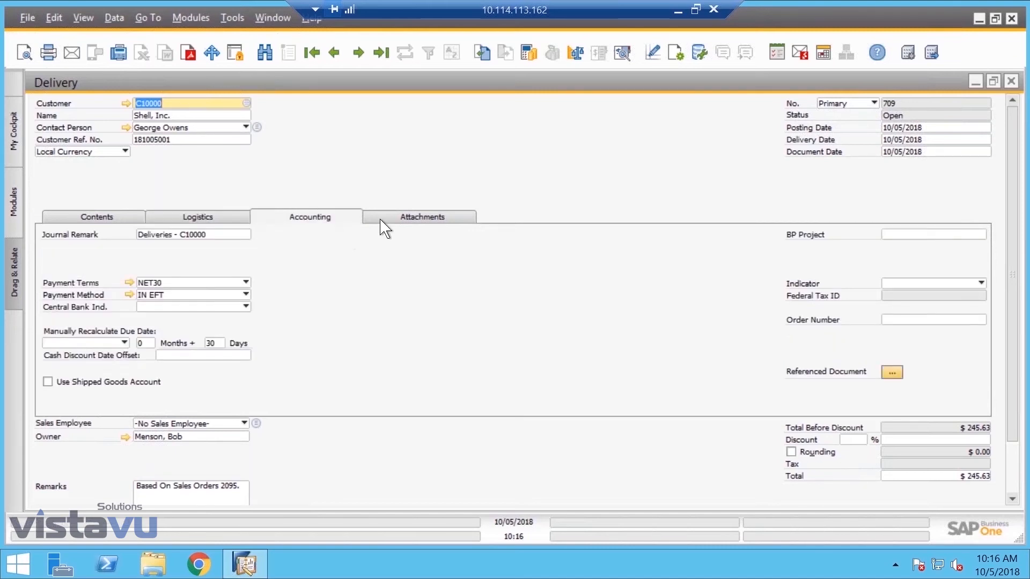
click(422, 216)
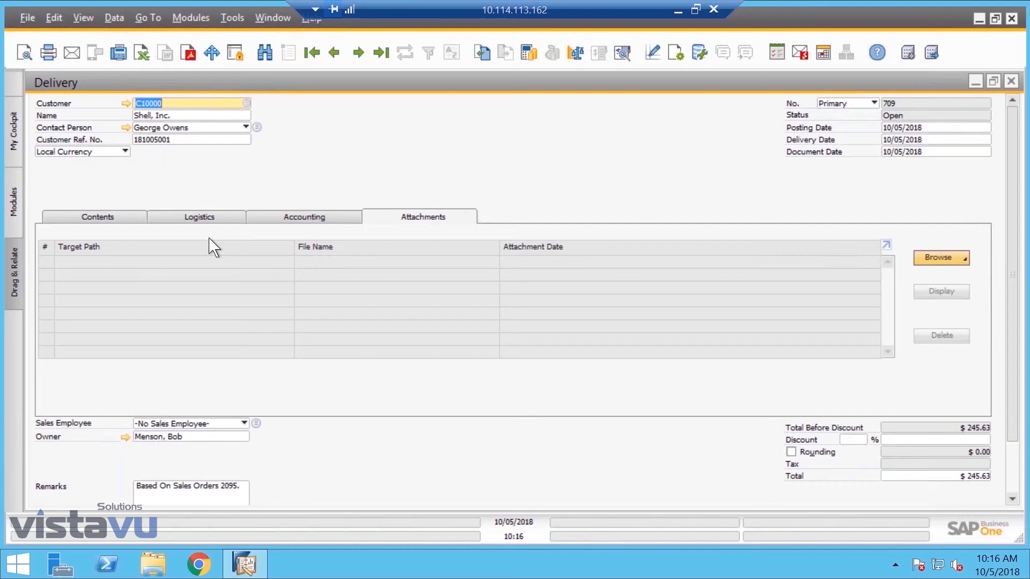
click(98, 216)
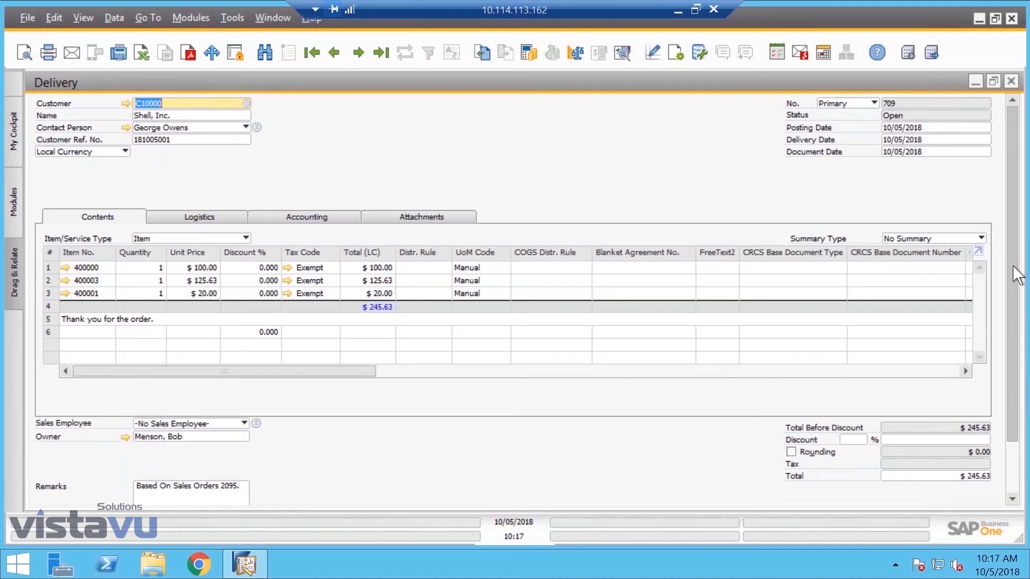
scroll(down, 3)
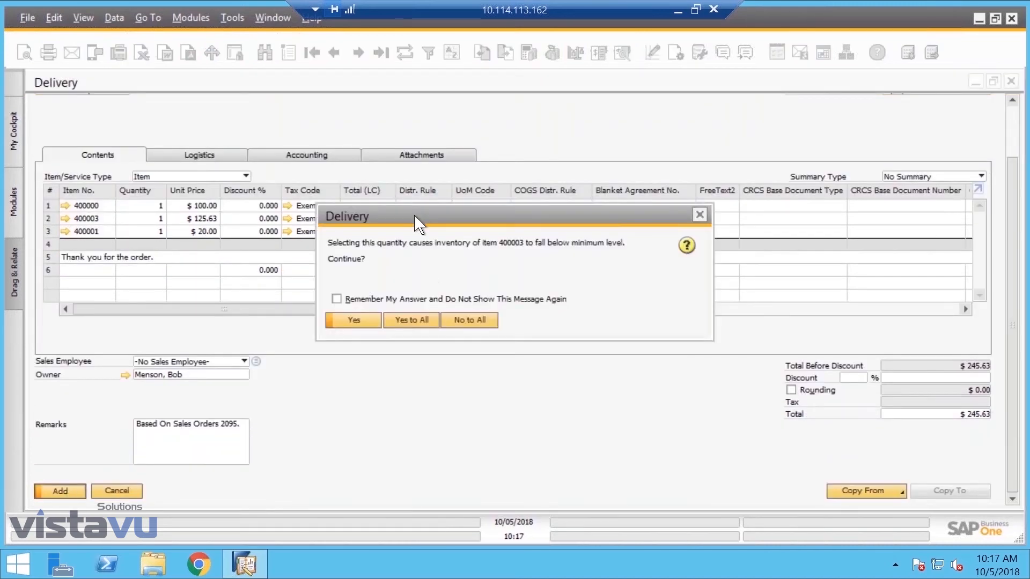
mouse_move(591, 256)
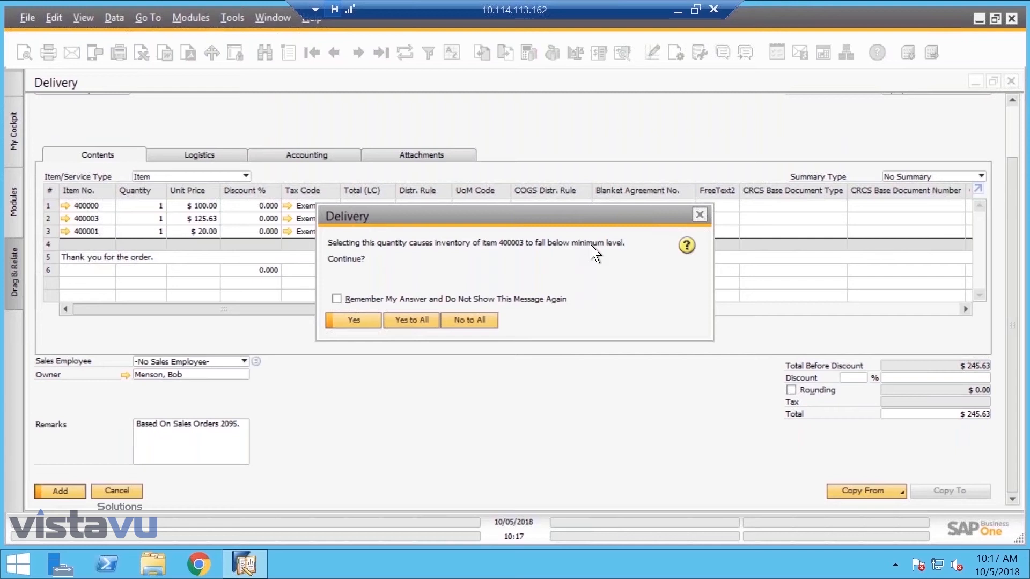
mouse_move(601, 253)
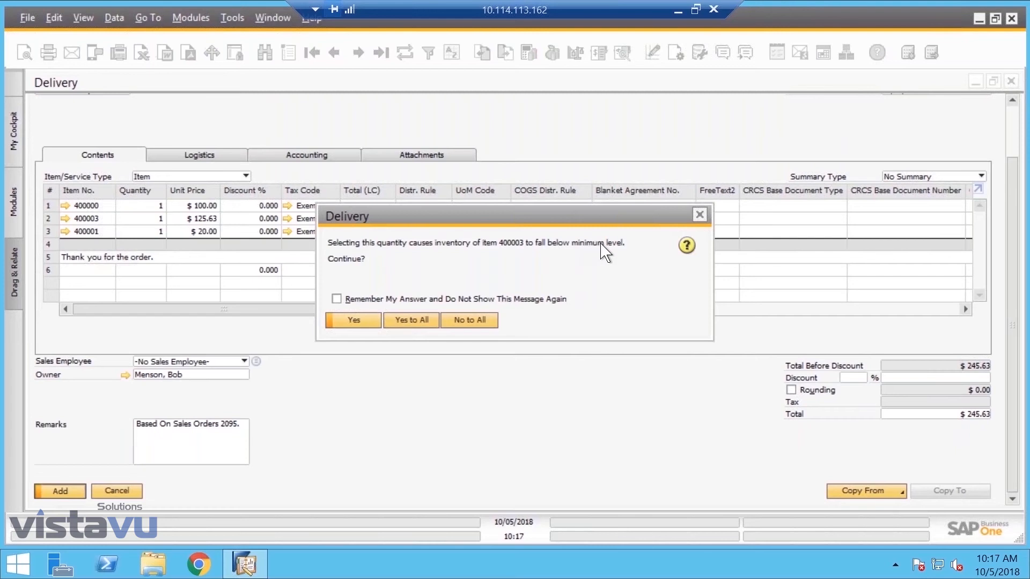
mouse_move(412, 324)
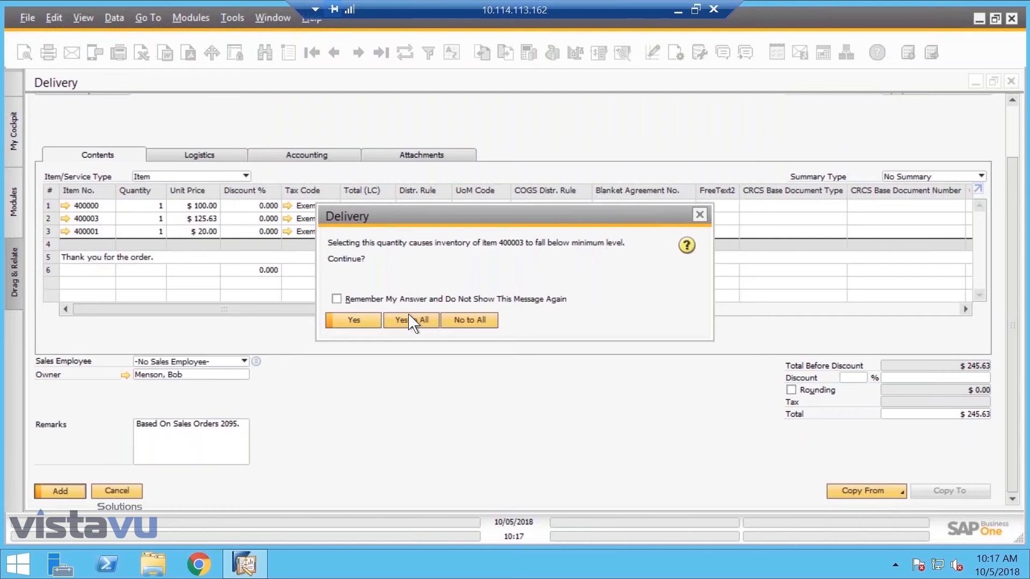
- Add the delivery, accepting the low-inventory warning for all items
click(410, 320)
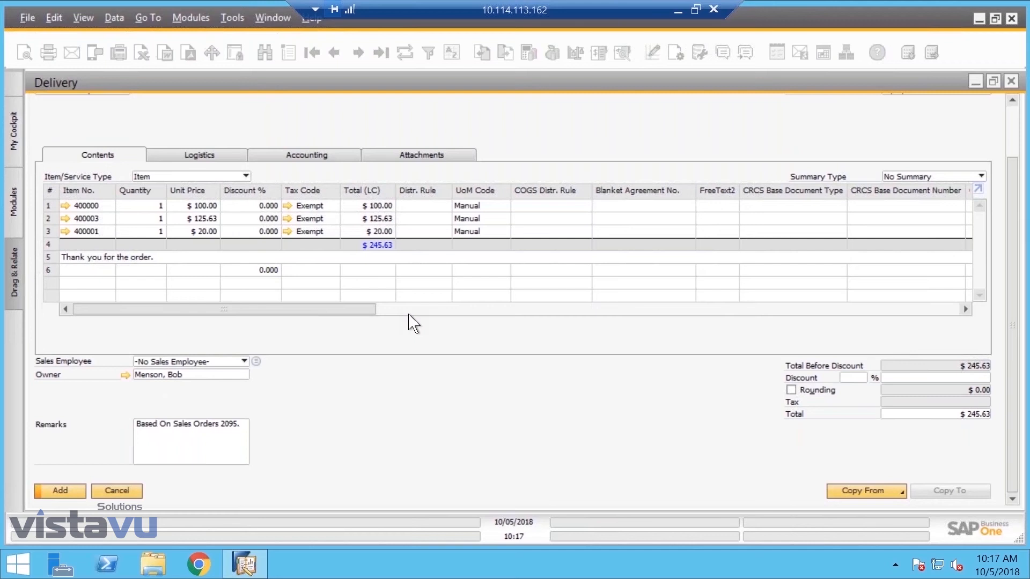
click(59, 490)
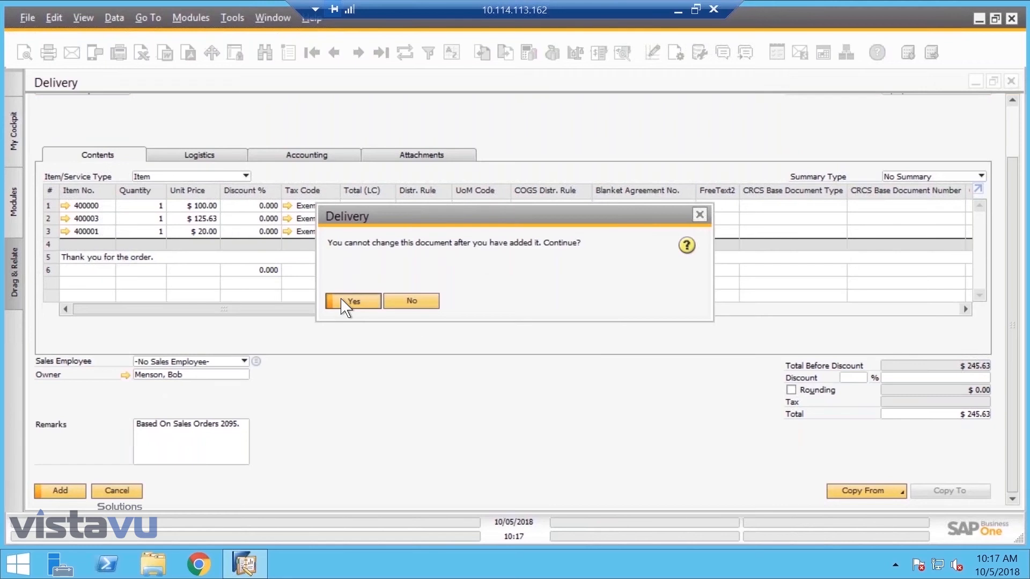
click(353, 300)
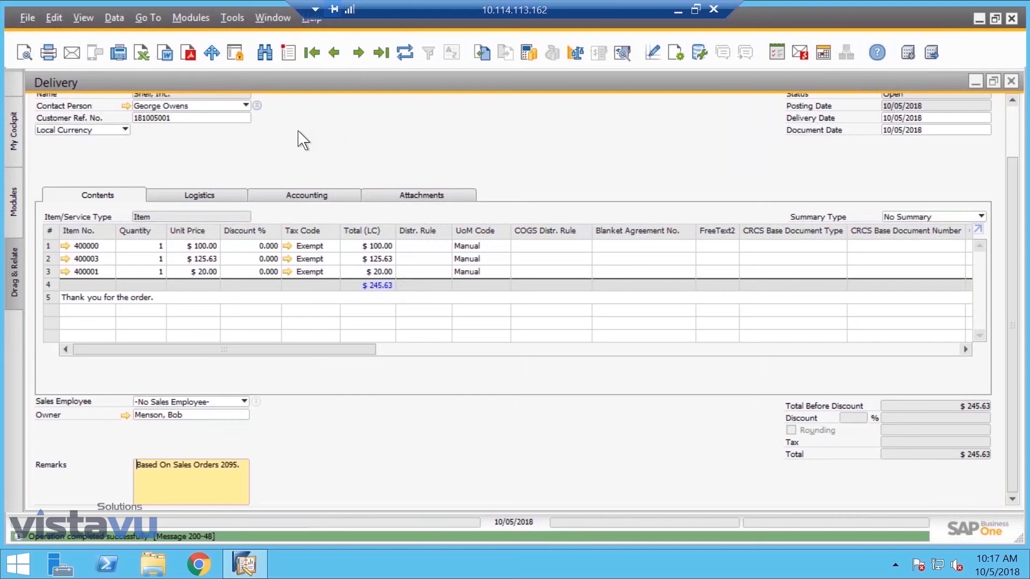
scroll(down, 3)
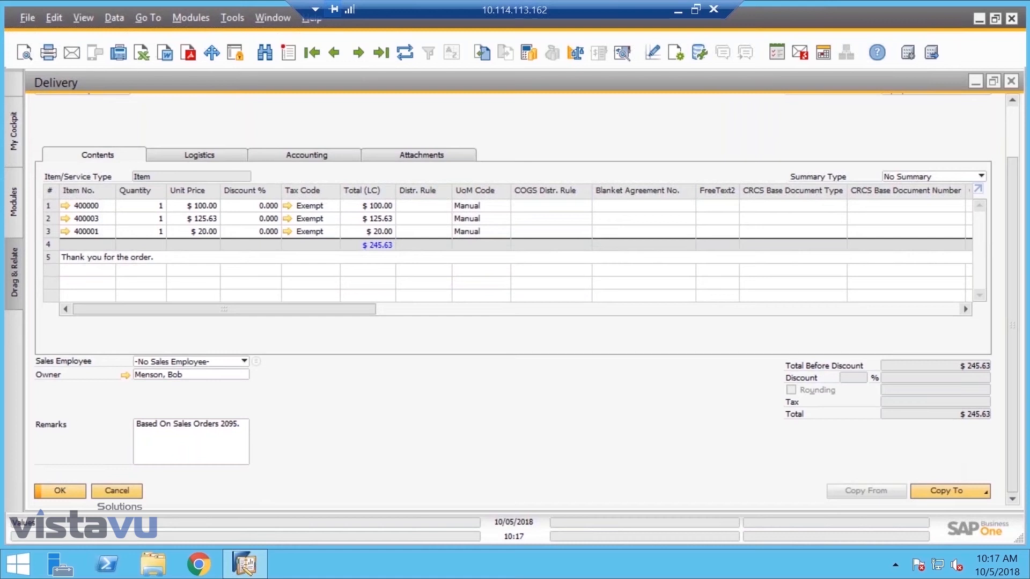
- Copy the delivery to an A/R invoice for $245.63 and add it as invoice 5418
click(948, 491)
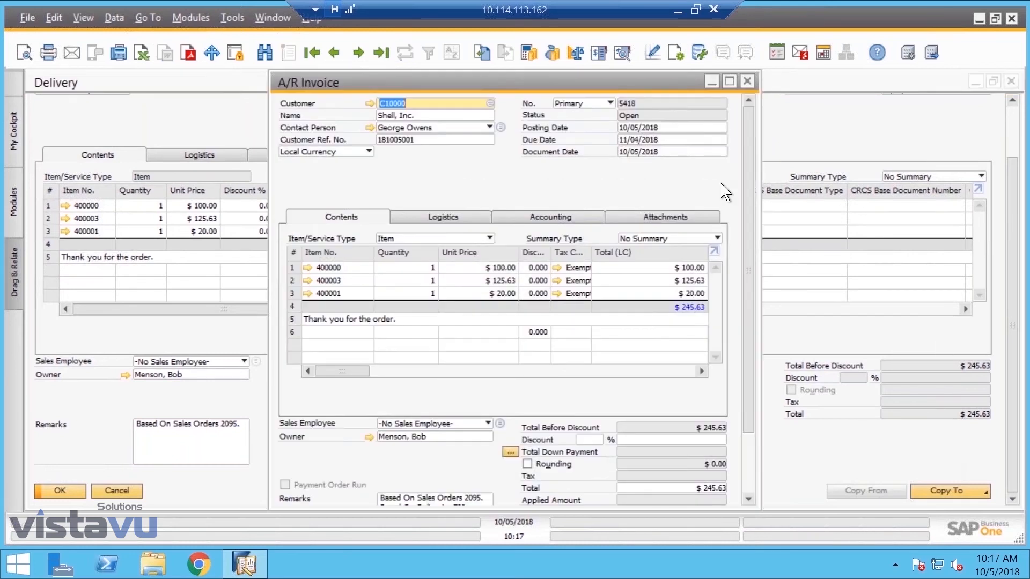
scroll(down, 3)
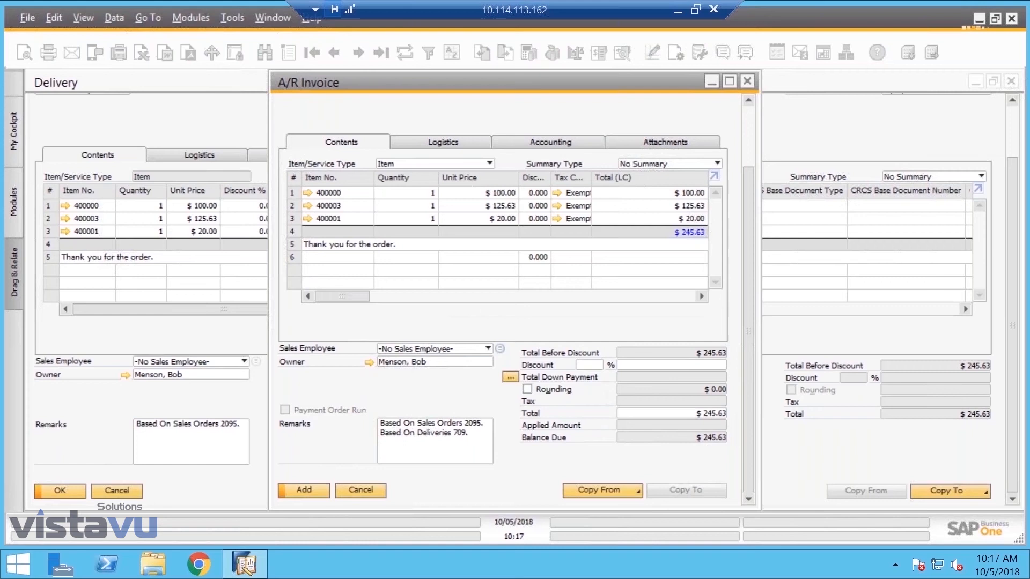
click(303, 490)
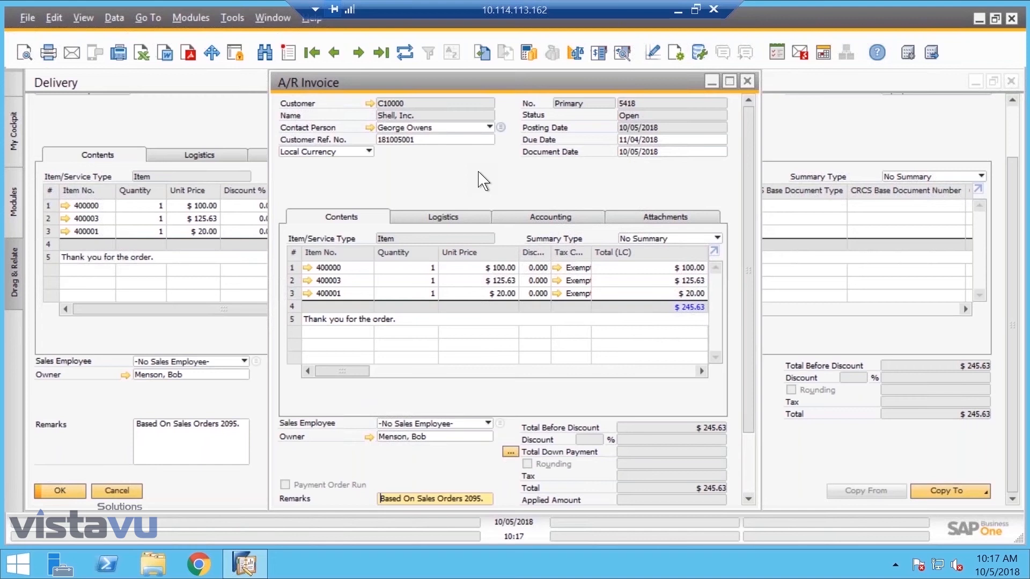
mouse_move(514, 180)
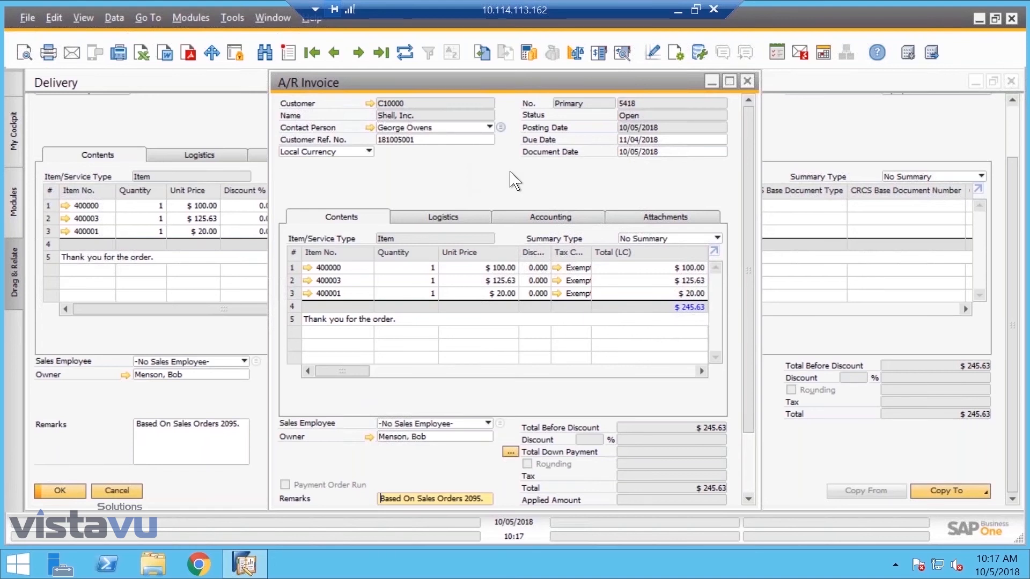
mouse_move(1014, 89)
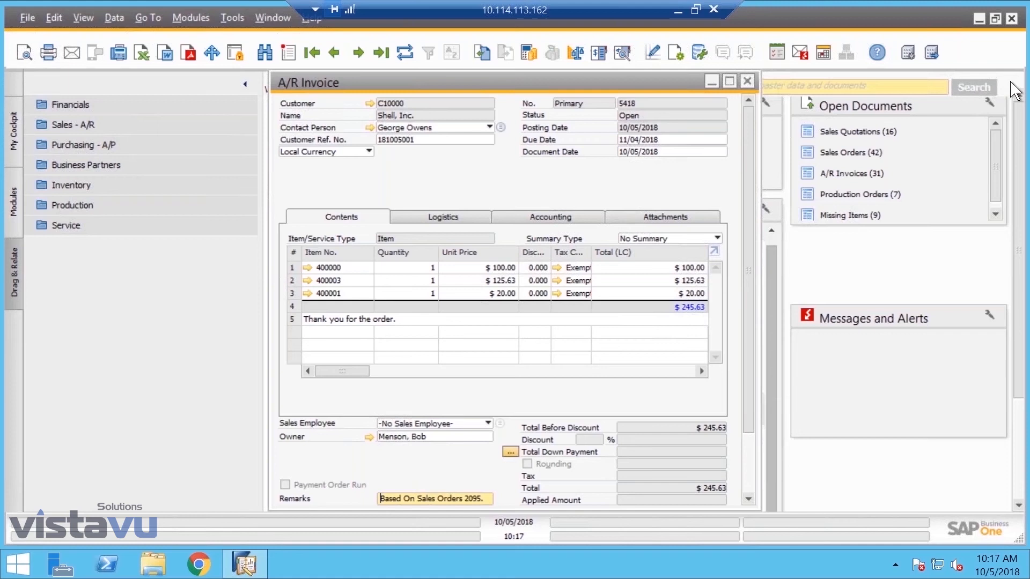
scroll(down, 3)
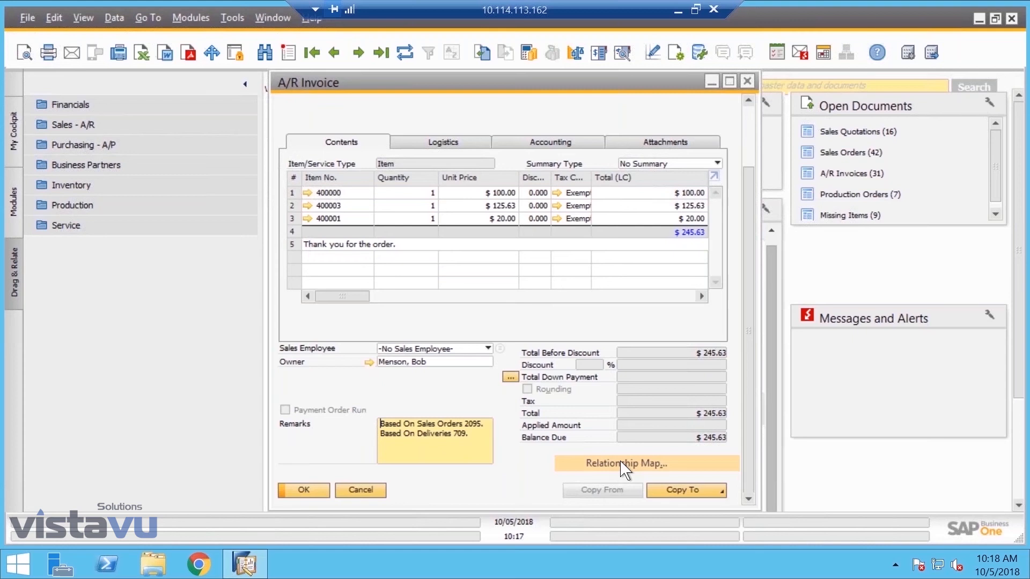
- View invoice 5418's document chain, related items and posting details (journal entry 1627) in the Relationship Map, then close it
click(626, 463)
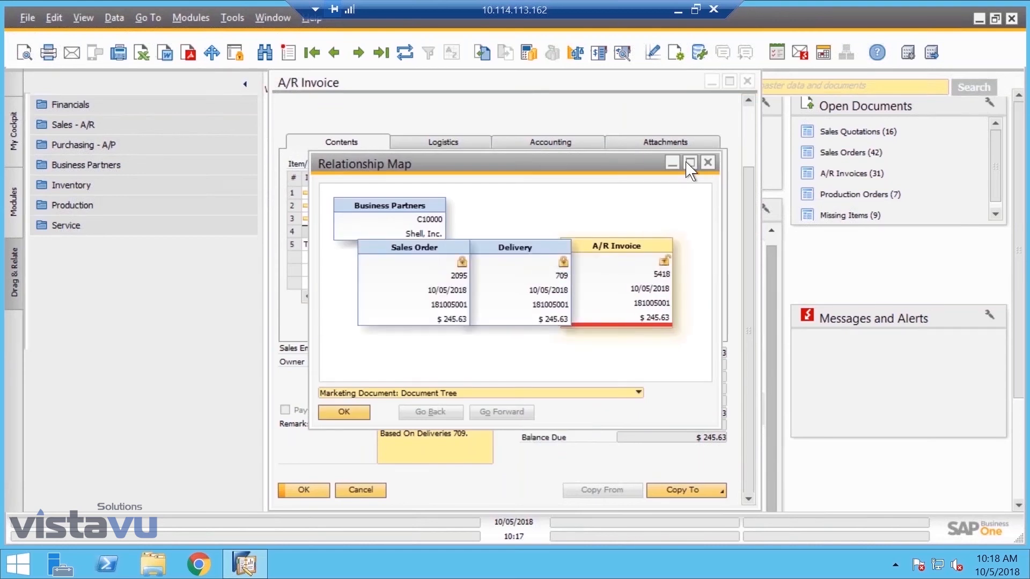
click(690, 163)
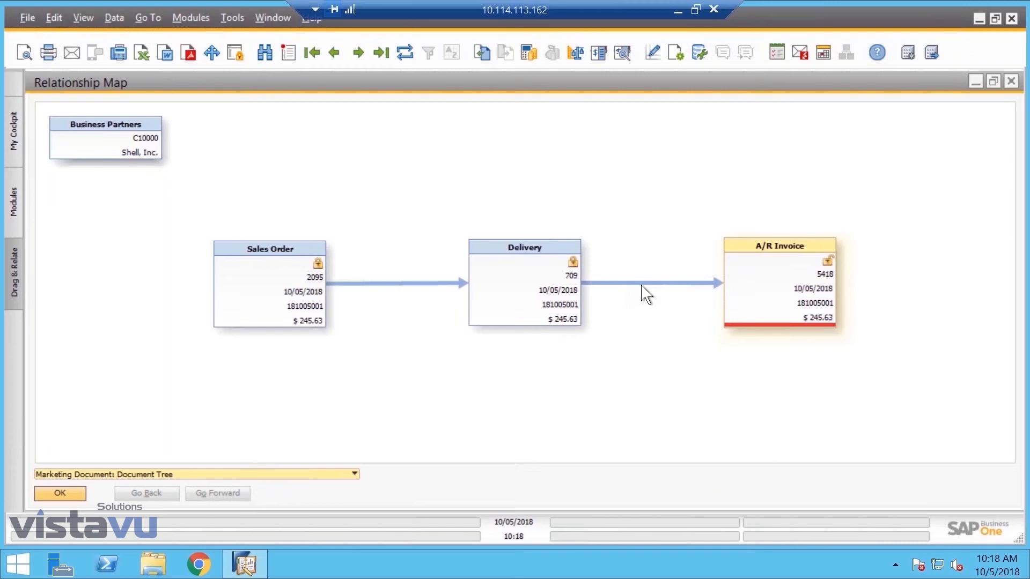
click(353, 473)
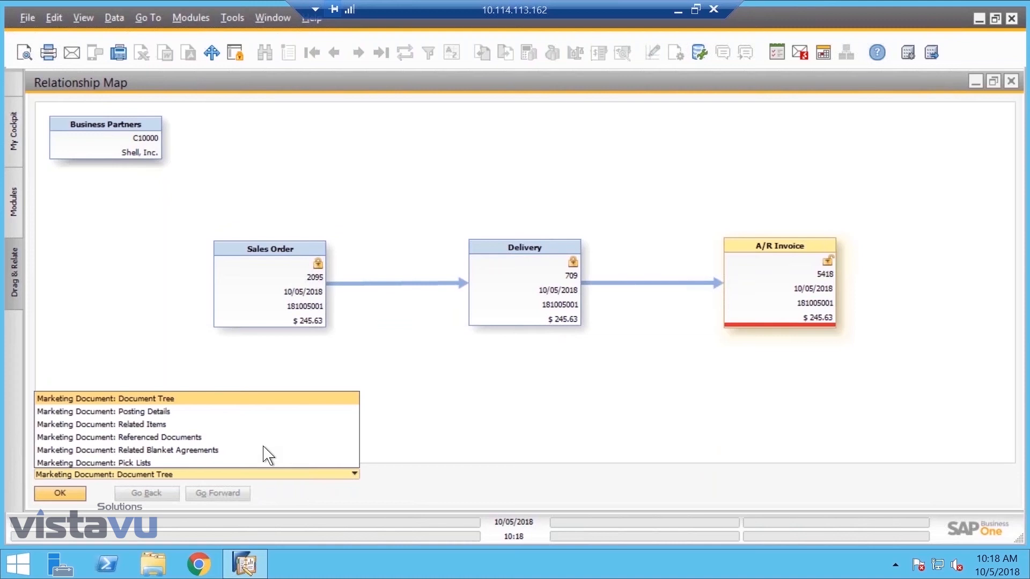
click(103, 411)
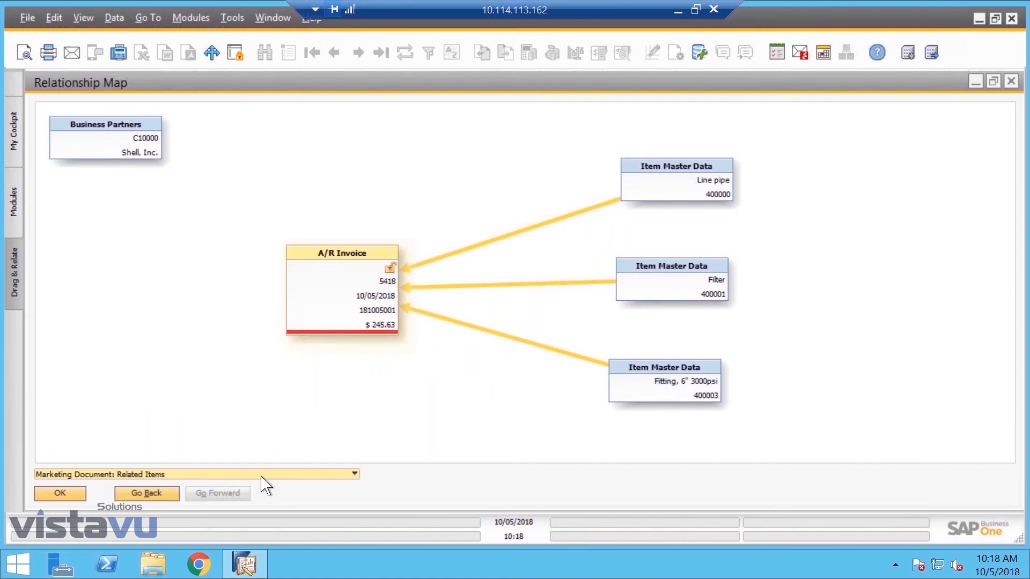
click(353, 473)
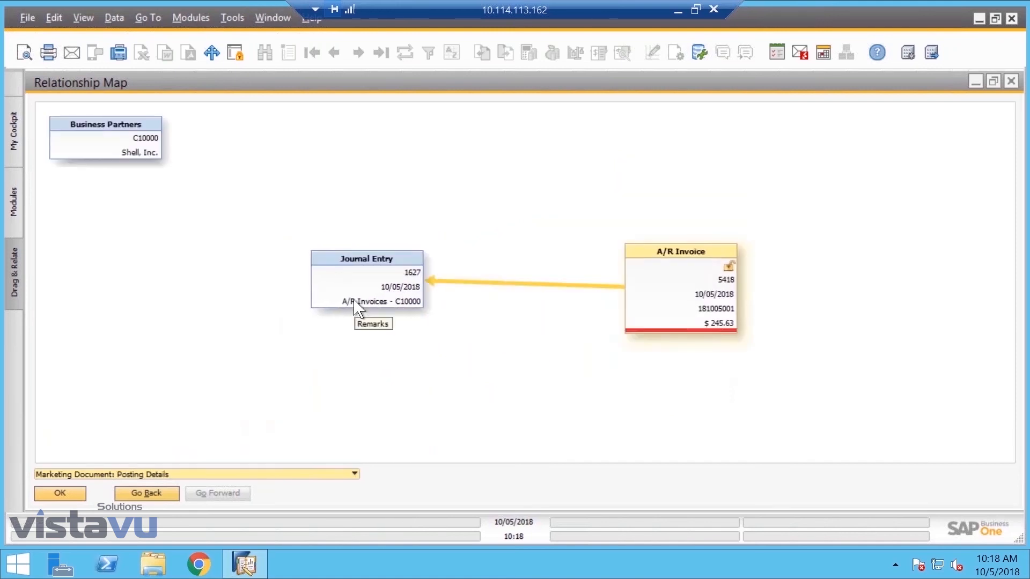
double_click(367, 280)
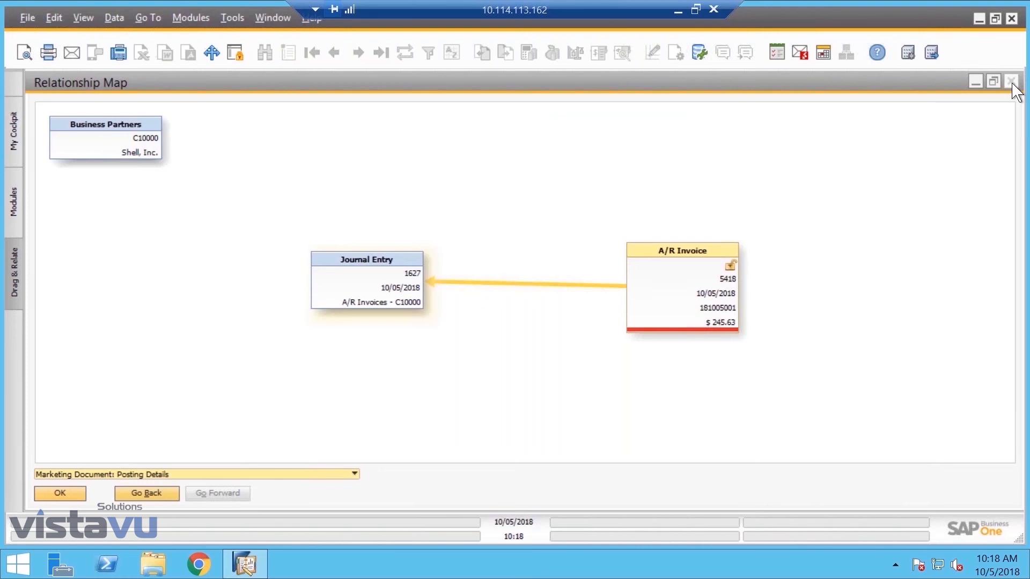
mouse_move(340, 493)
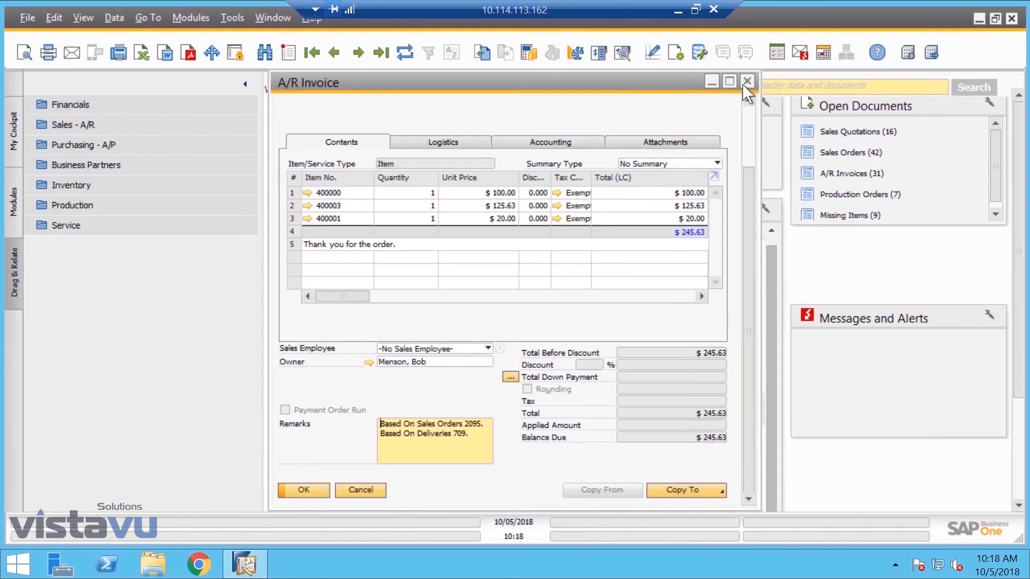
- Start an incoming payment for customer C10000 Shell, Inc. with invoice 5418 marked, $245.63 due
click(746, 80)
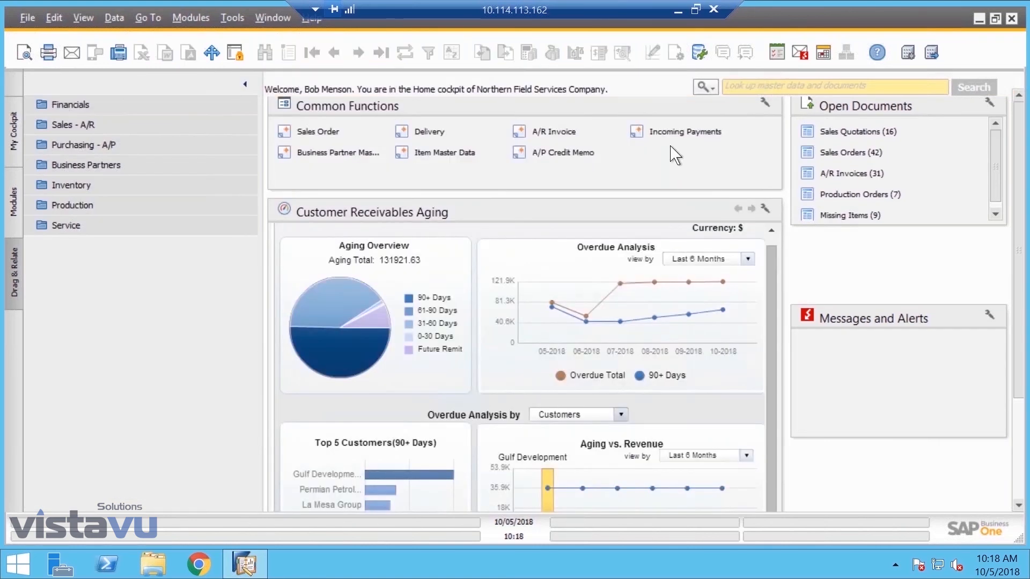
mouse_move(447, 182)
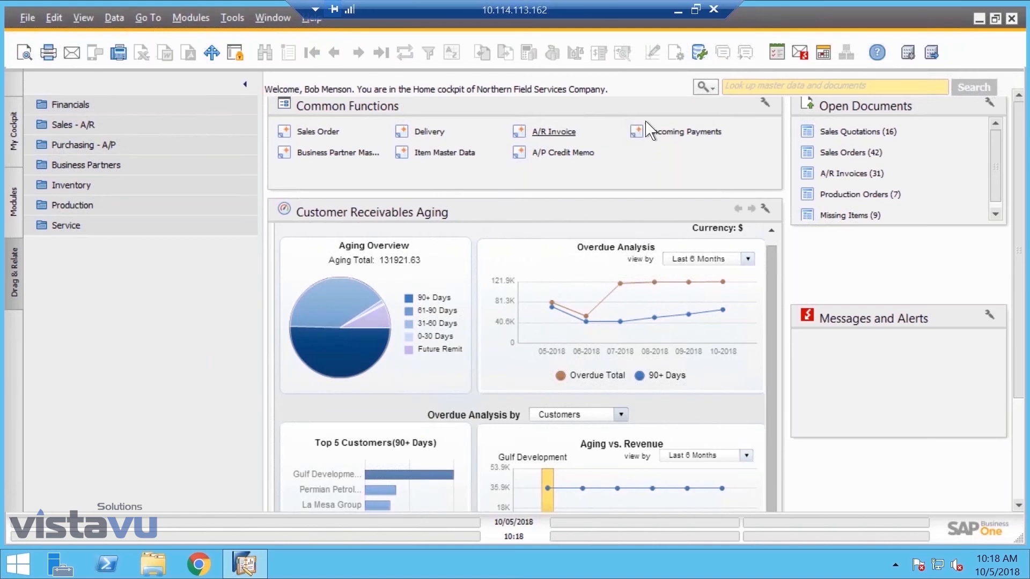
click(684, 131)
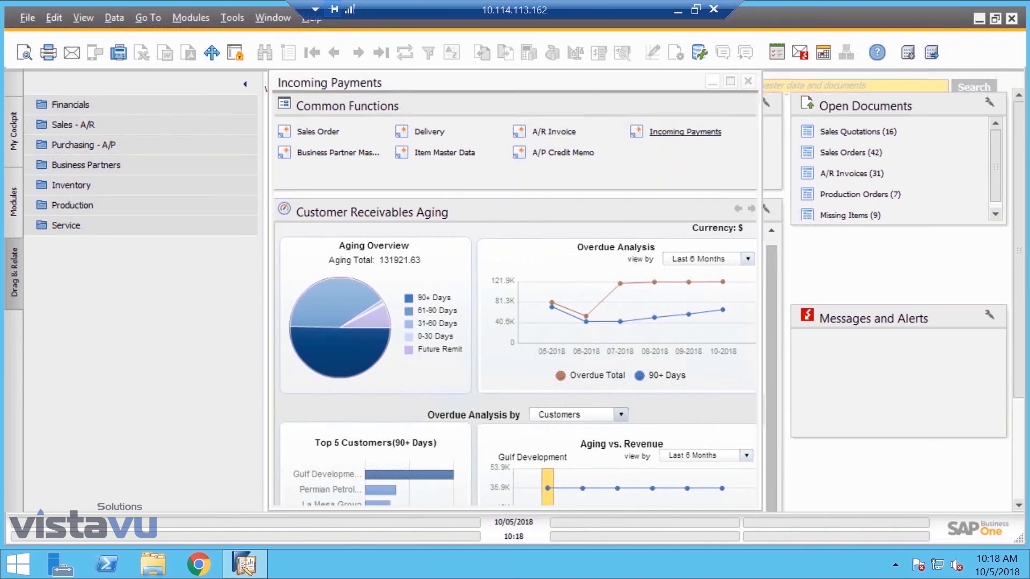
click(685, 131)
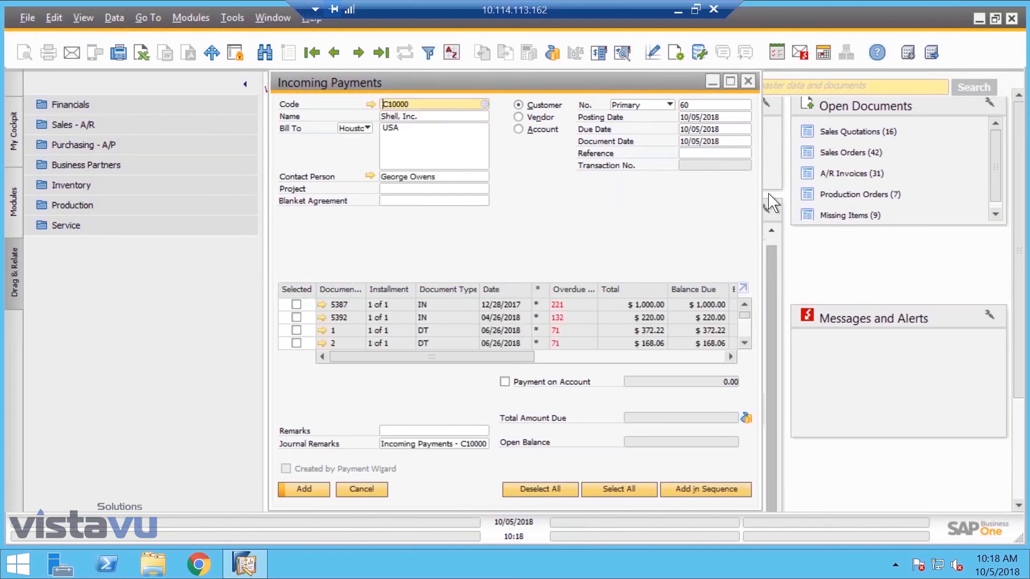
mouse_move(729, 94)
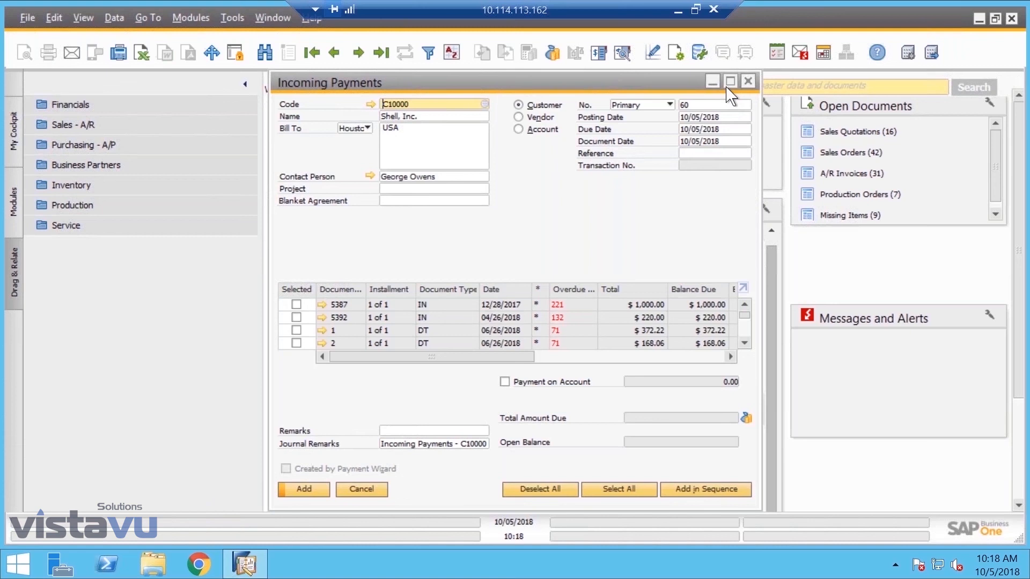
click(730, 80)
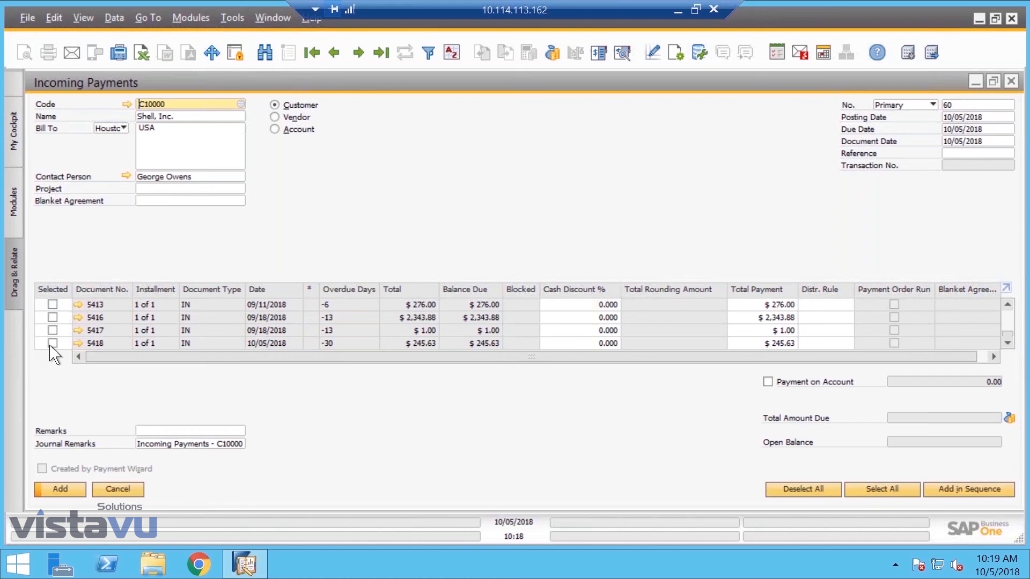
click(52, 343)
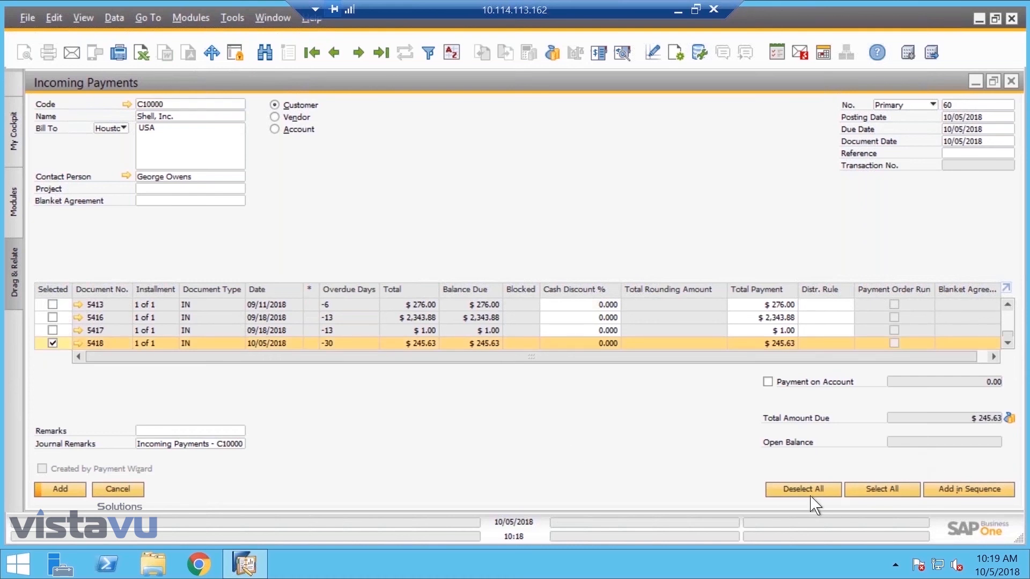
mouse_move(1017, 417)
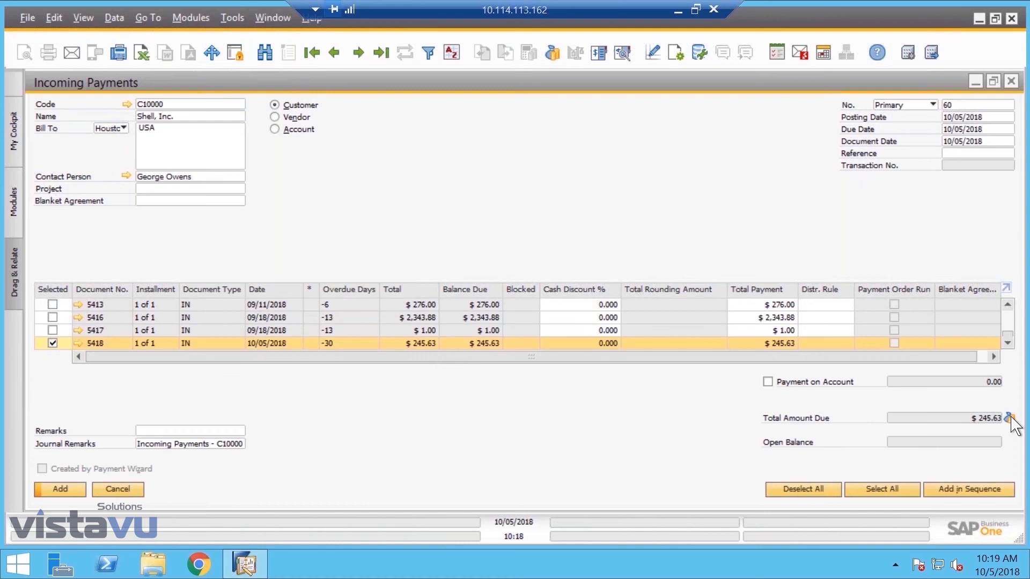
- In Payment Means, record a check for the $245.63 balance due using Copy Balance Due
click(1020, 417)
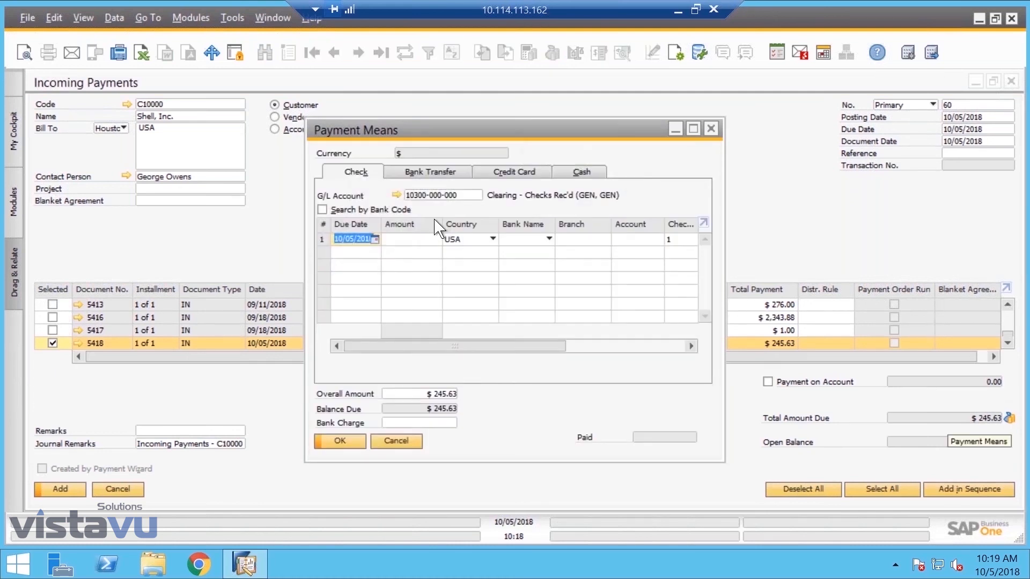
mouse_move(421, 210)
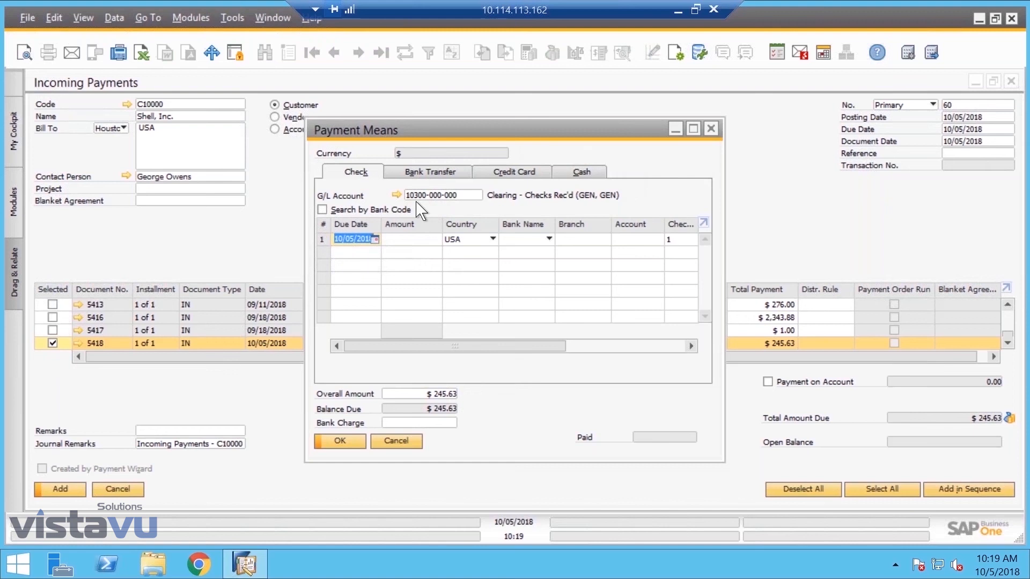
mouse_move(438, 355)
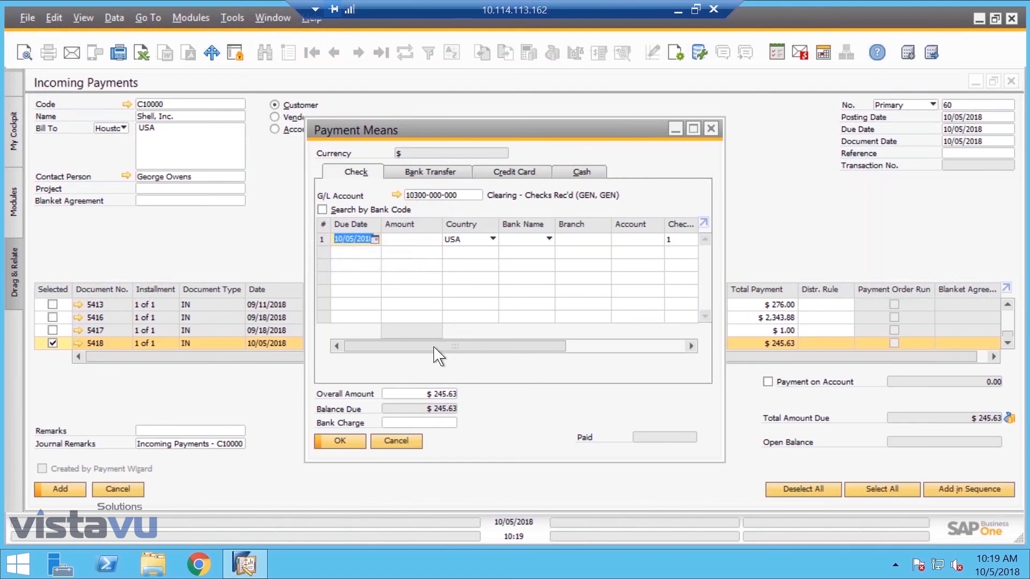
scroll(right, 3)
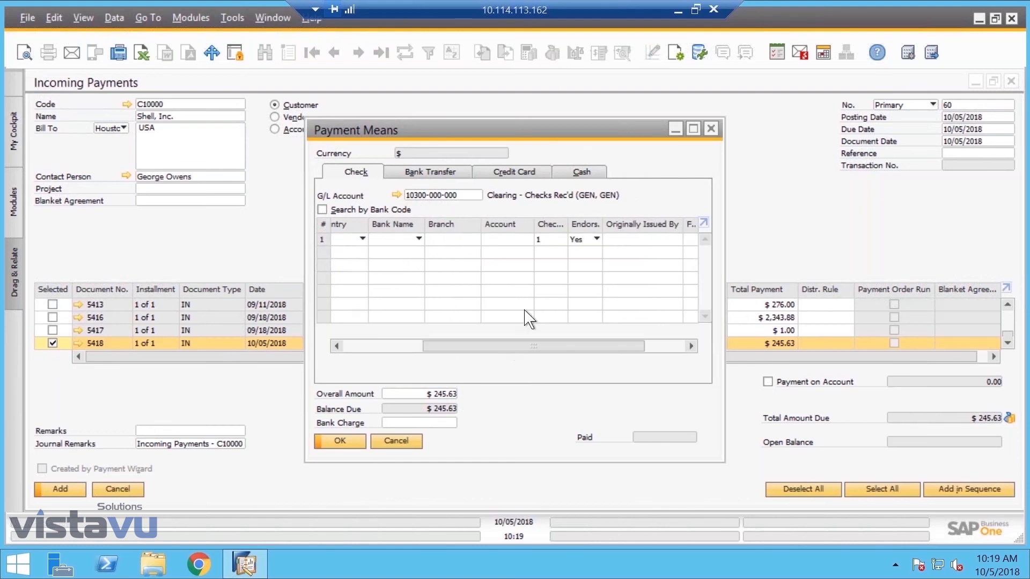
mouse_move(477, 250)
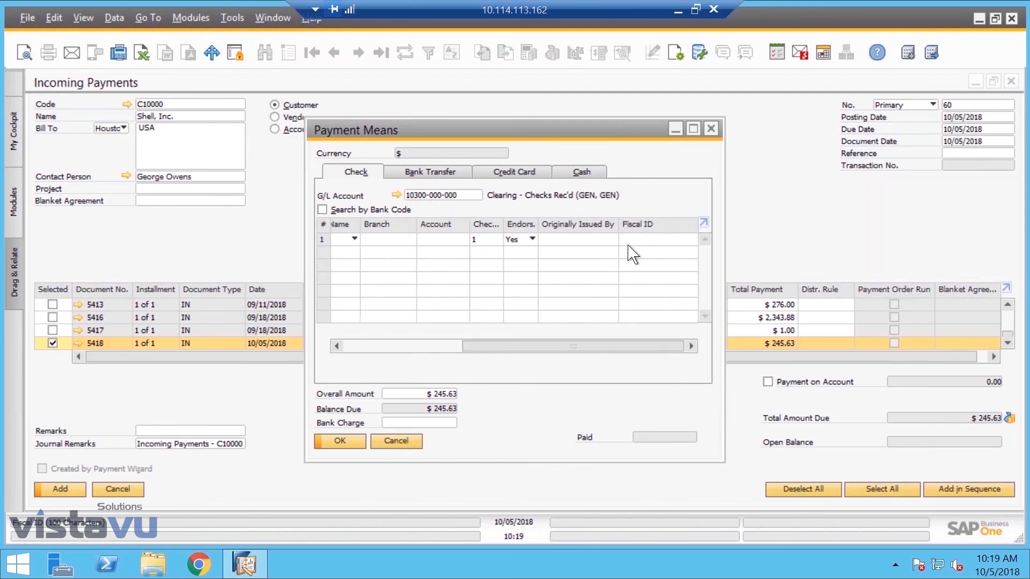
mouse_move(516, 362)
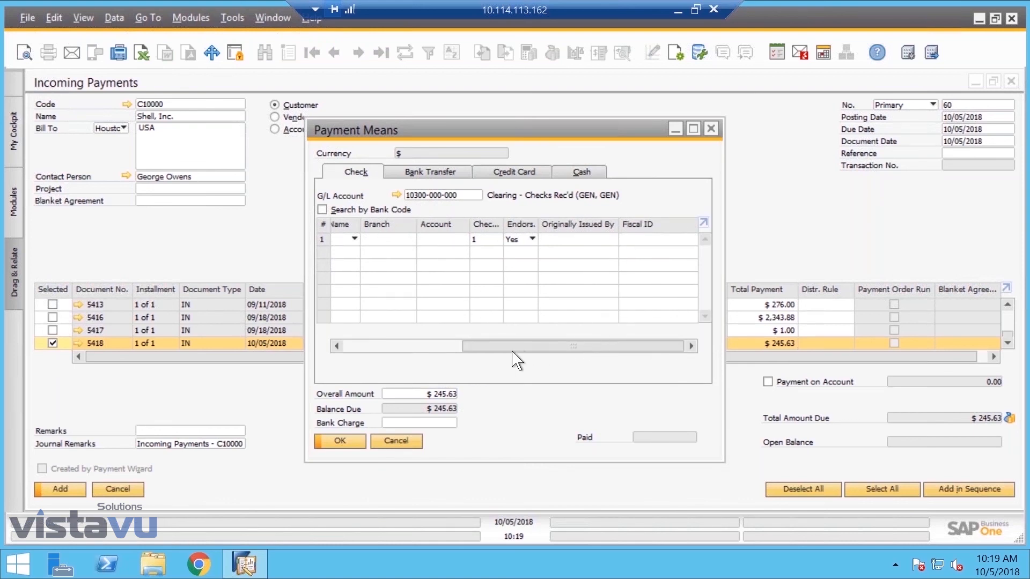
right_click(412, 238)
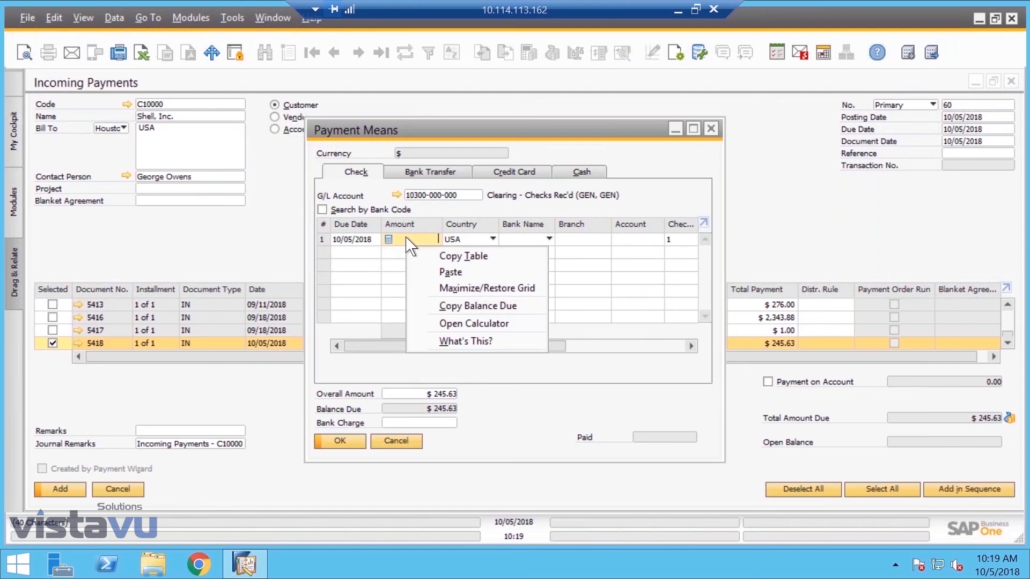
mouse_move(464, 256)
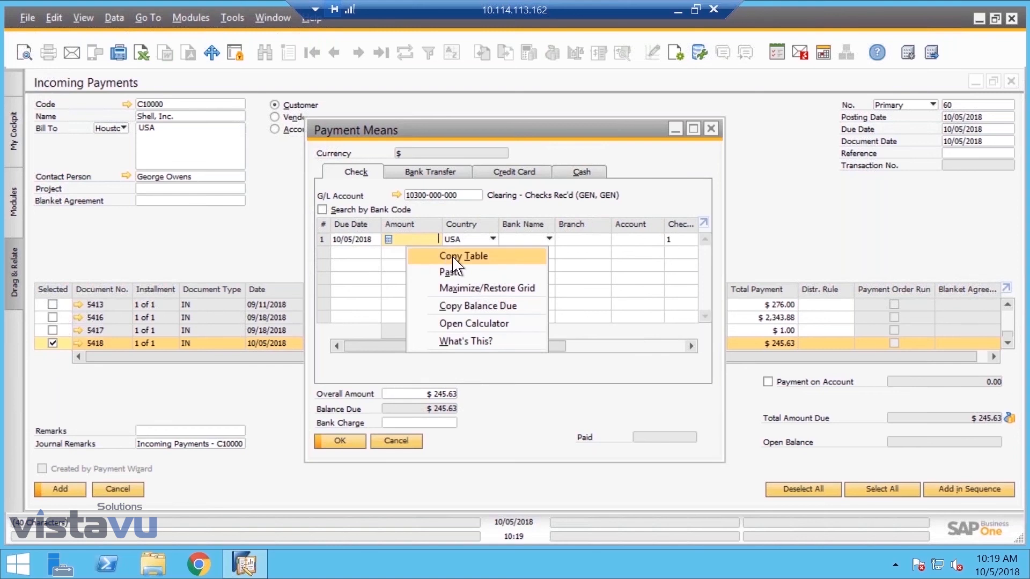
click(476, 306)
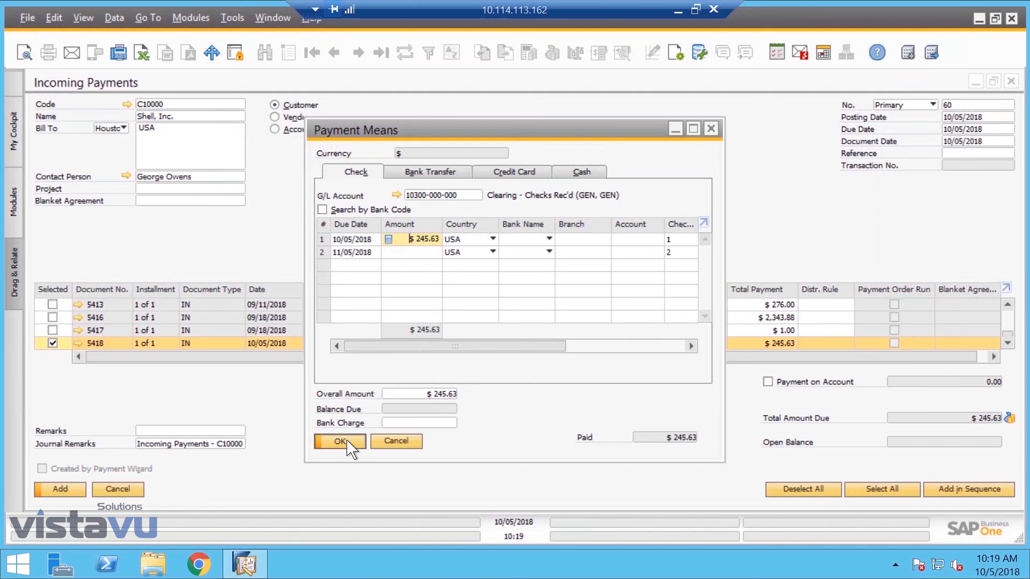
click(339, 441)
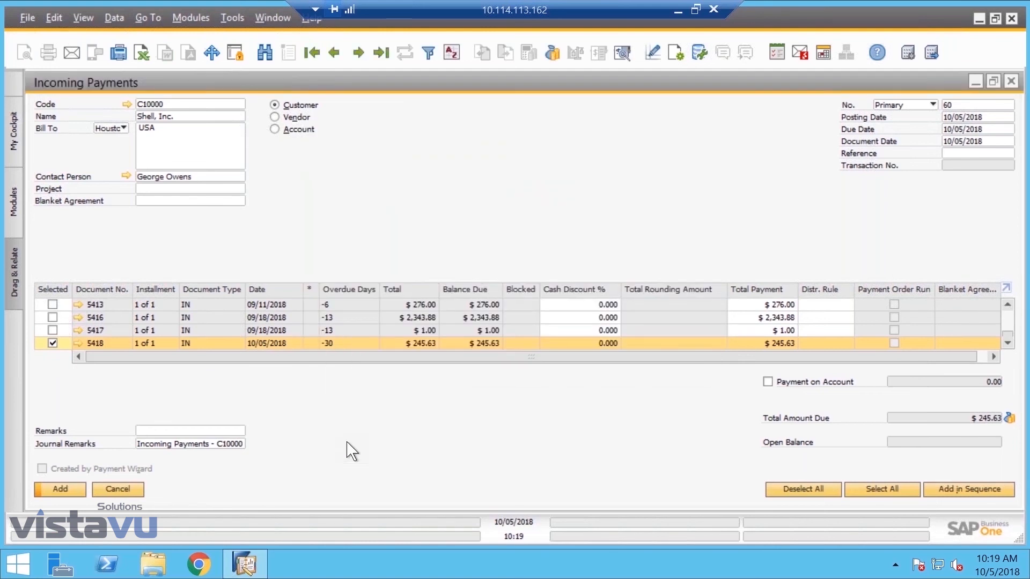
mouse_move(60, 489)
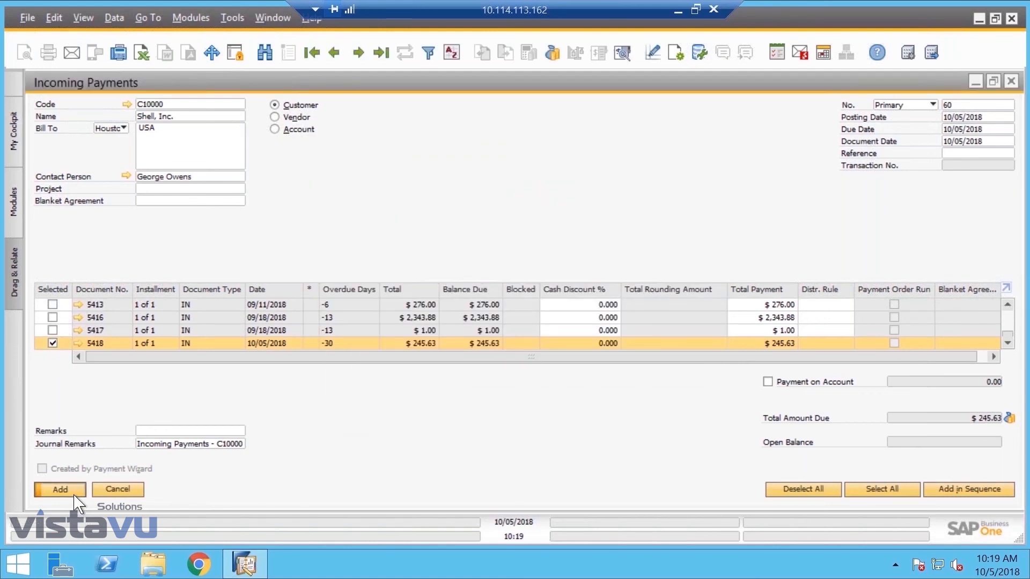
- Add incoming payment 60 and show its link to invoice 5418 in the Relationship Map
click(60, 489)
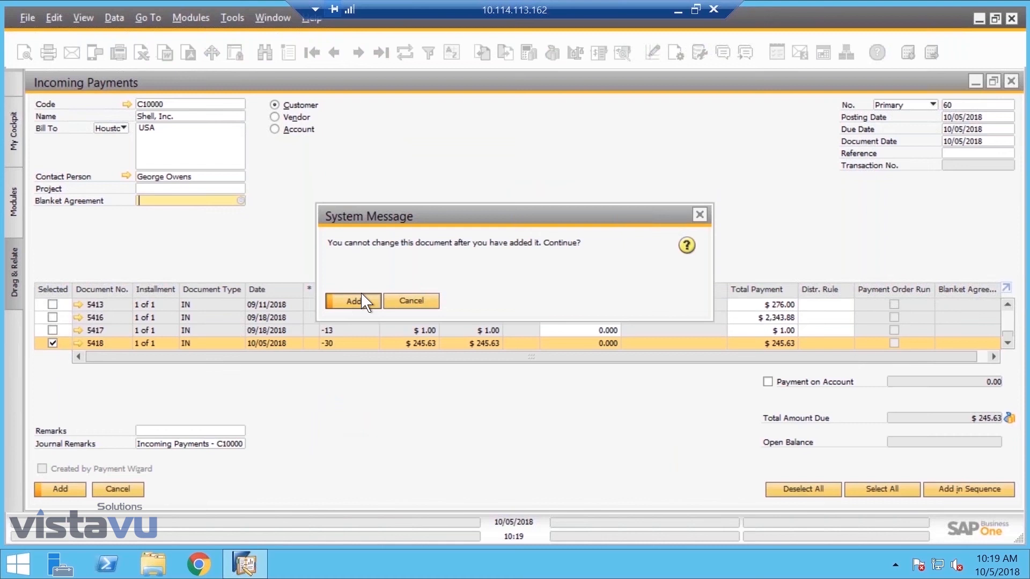
click(353, 301)
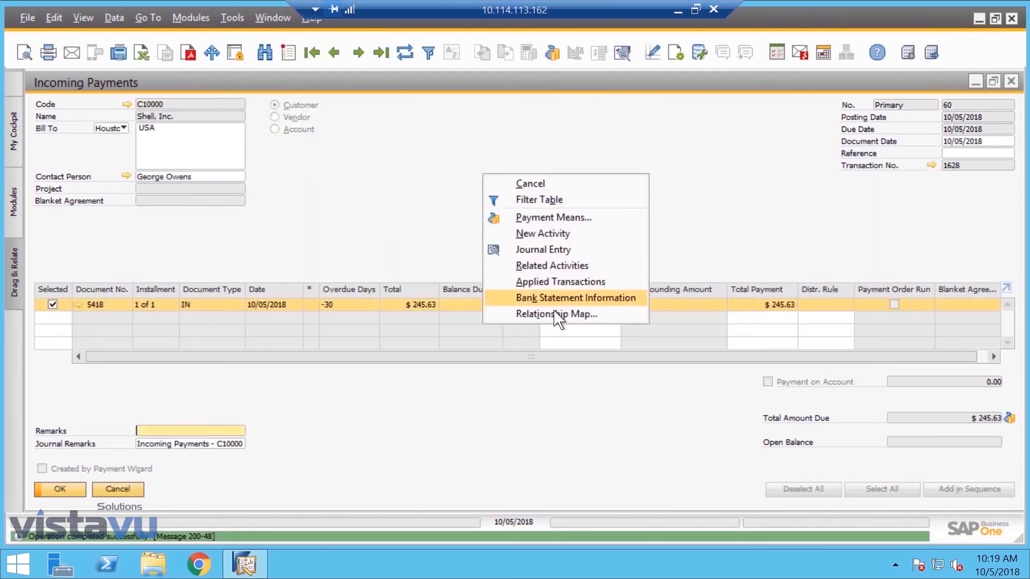
click(557, 315)
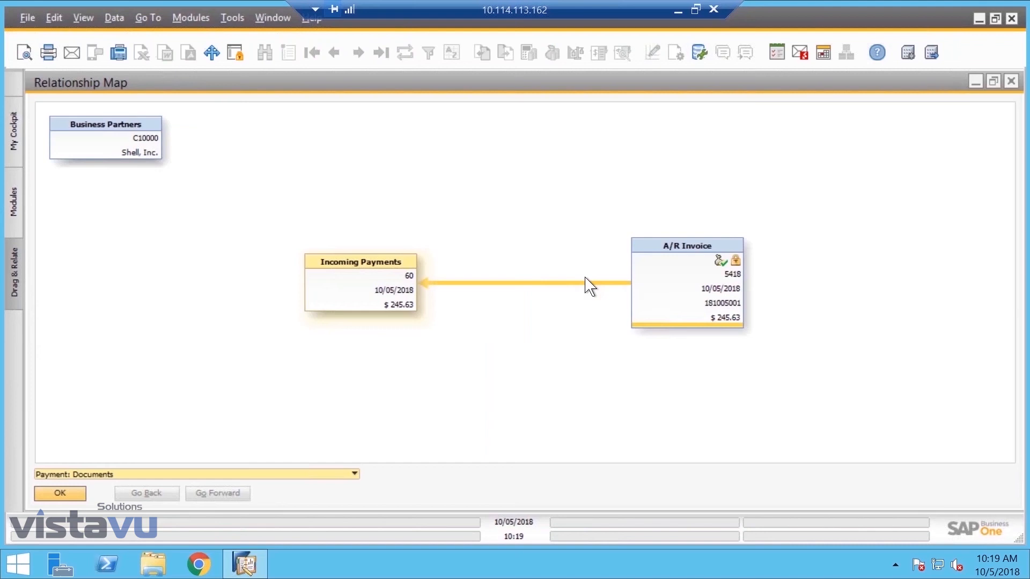